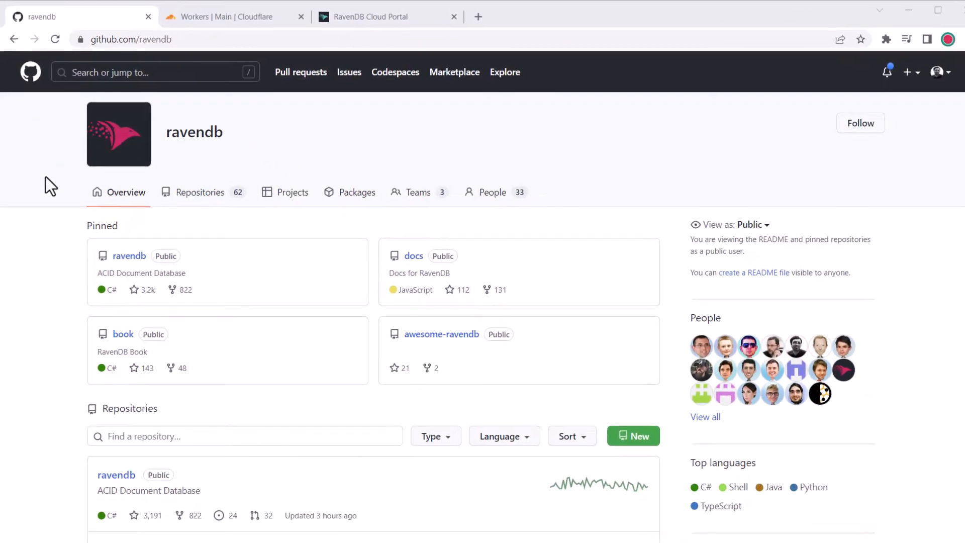
# Step: Find the template-cloudflare-worker repo via a 'cloudf' search and launch Deploy with Workers
pyautogui.write('cloudflare.com/?url=https://')
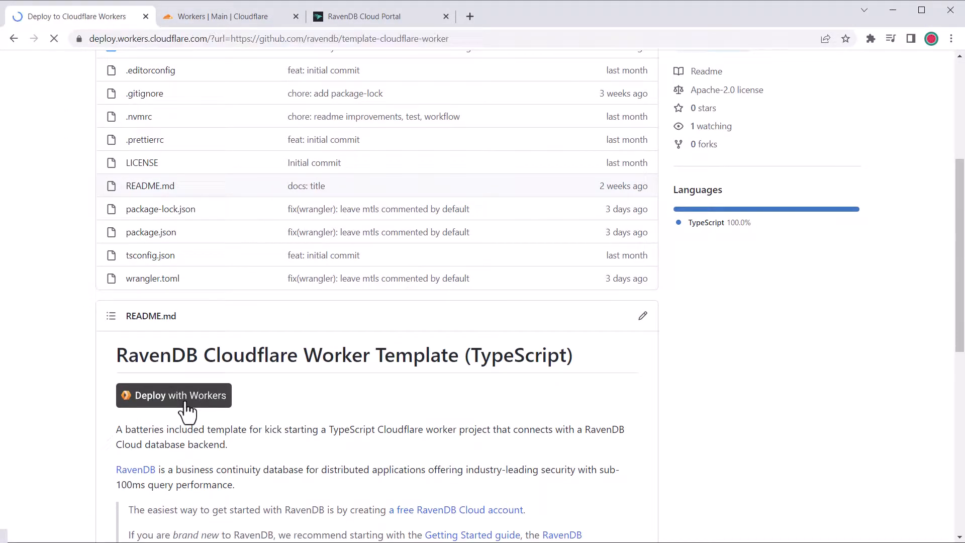
pyautogui.click(174, 394)
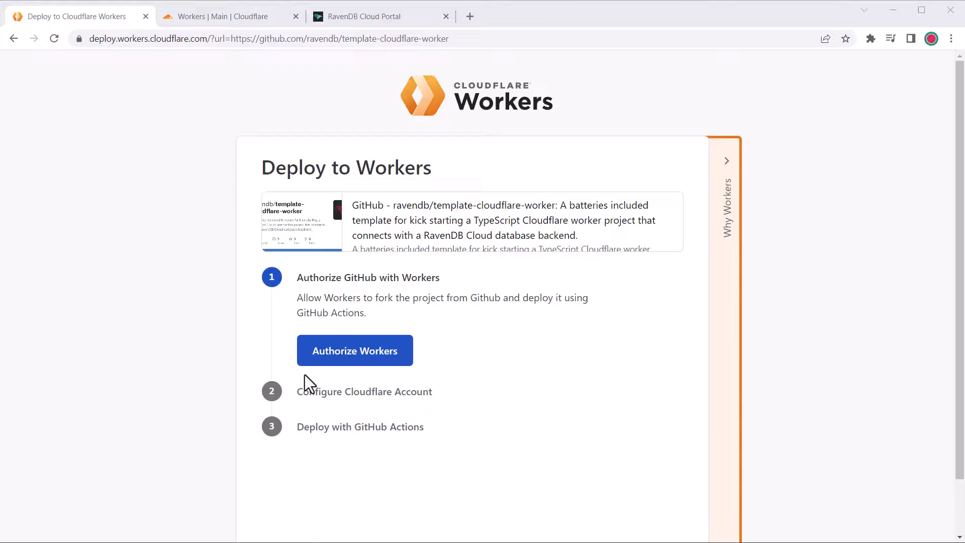
# Step: Authorize Workers on GitHub, choose the existing Cloudflare account, and fetch its Account ID
pyautogui.click(354, 350)
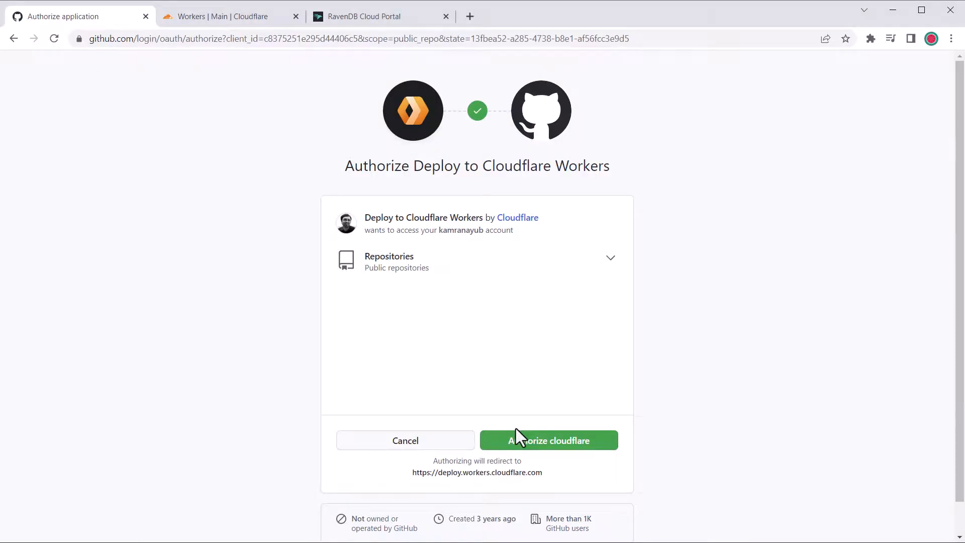
pyautogui.click(548, 441)
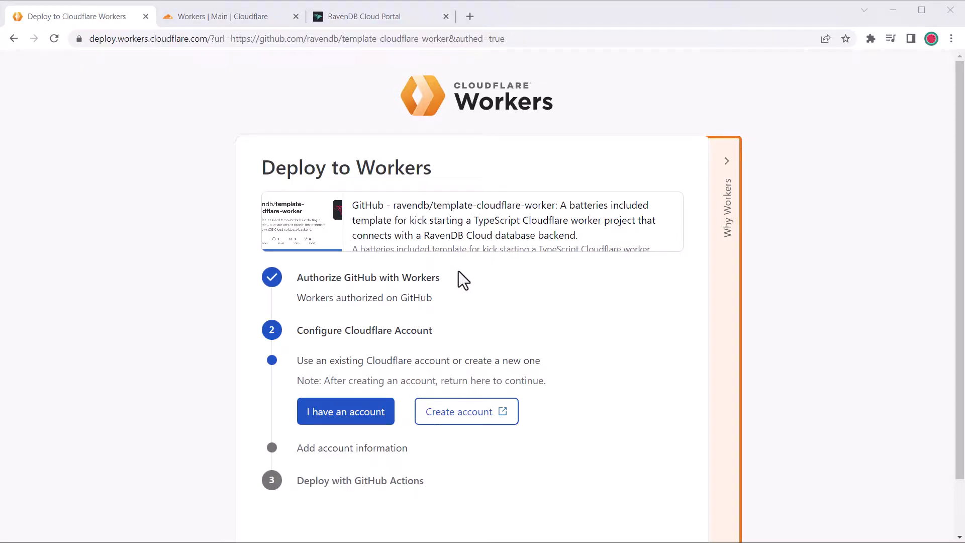
pyautogui.click(345, 411)
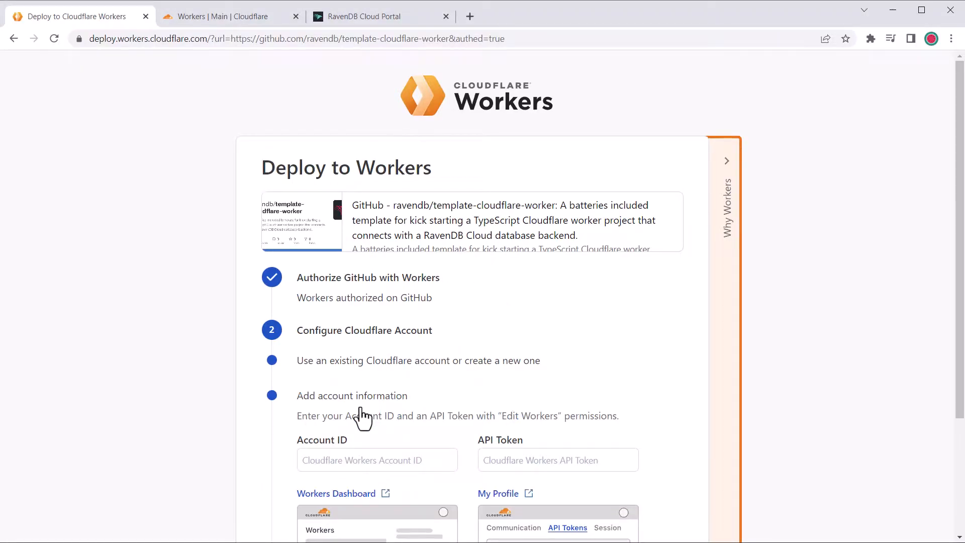
pyautogui.scroll(-3)
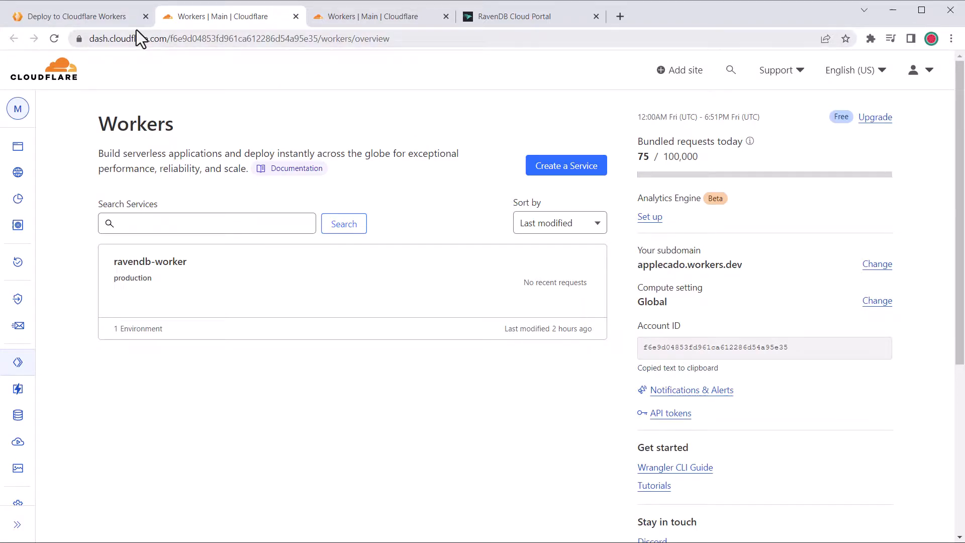
pyautogui.click(76, 16)
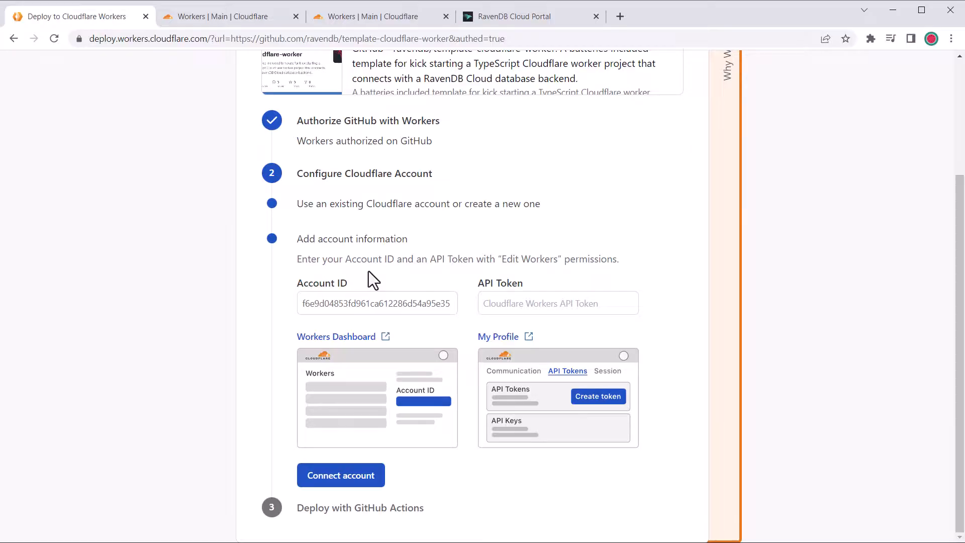
# Step: Start an Edit Cloudflare Workers token named 'Demo Token' covering all zones of the account
pyautogui.click(498, 337)
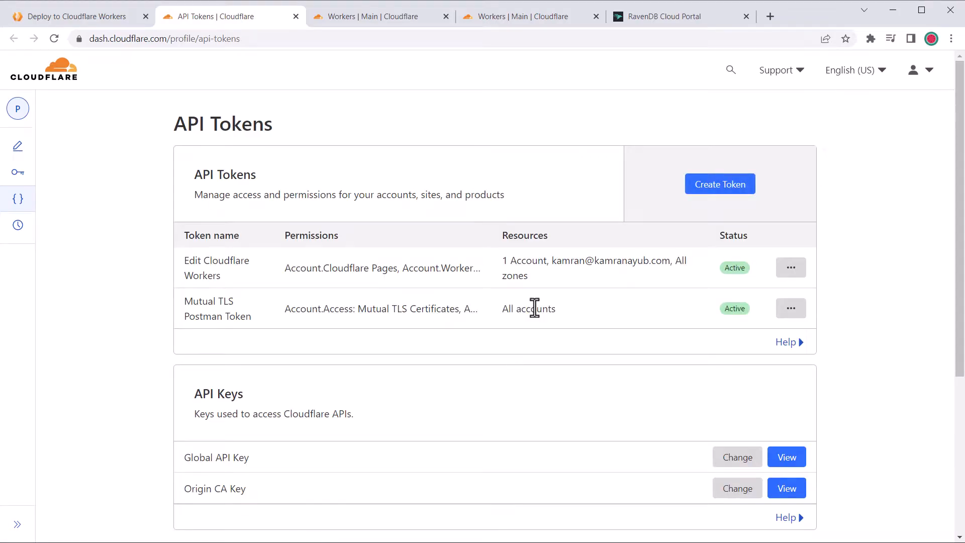
pyautogui.click(720, 184)
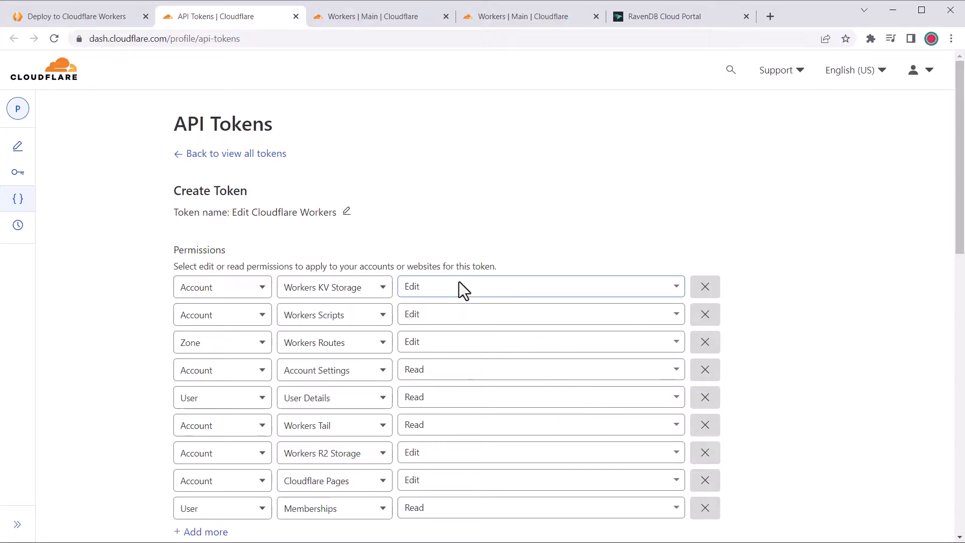
pyautogui.click(346, 211)
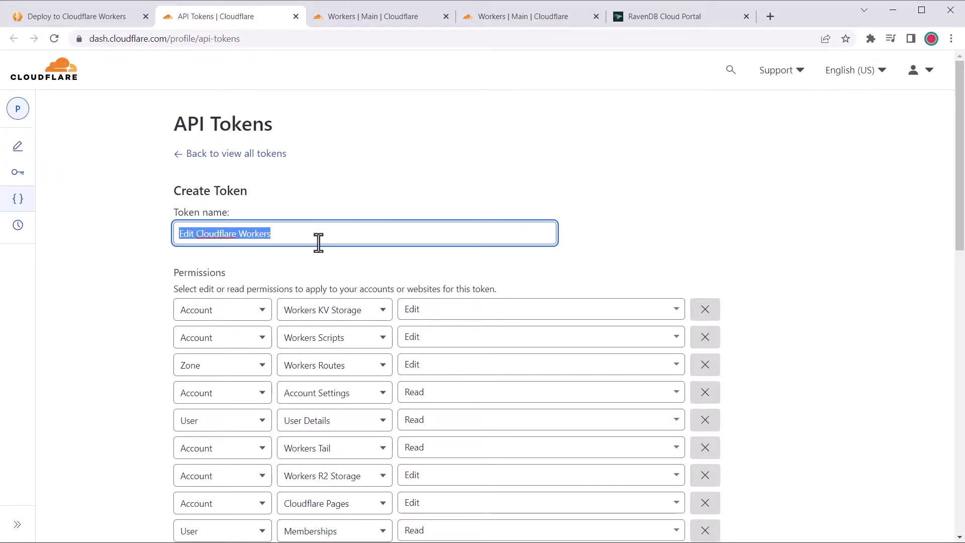
pyautogui.write('Demo Token')
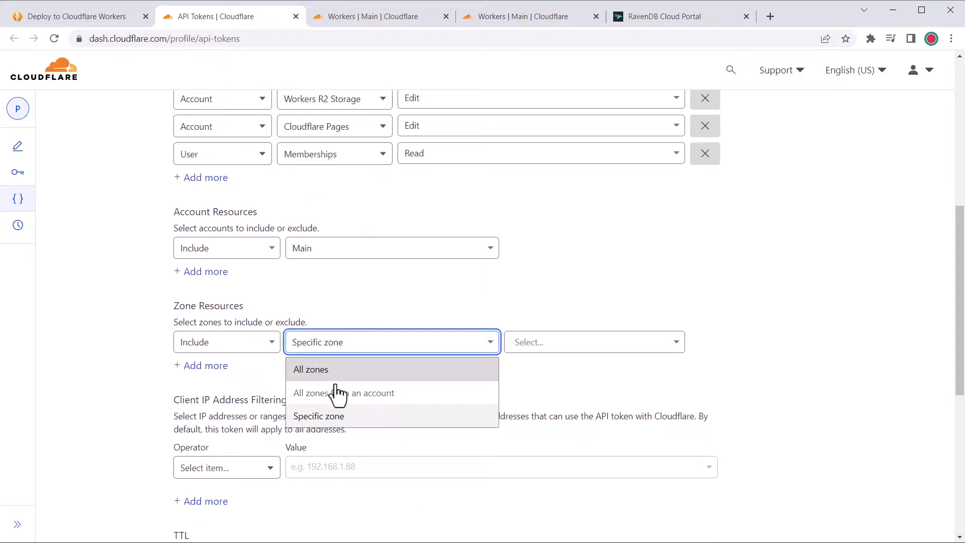
pyautogui.click(343, 393)
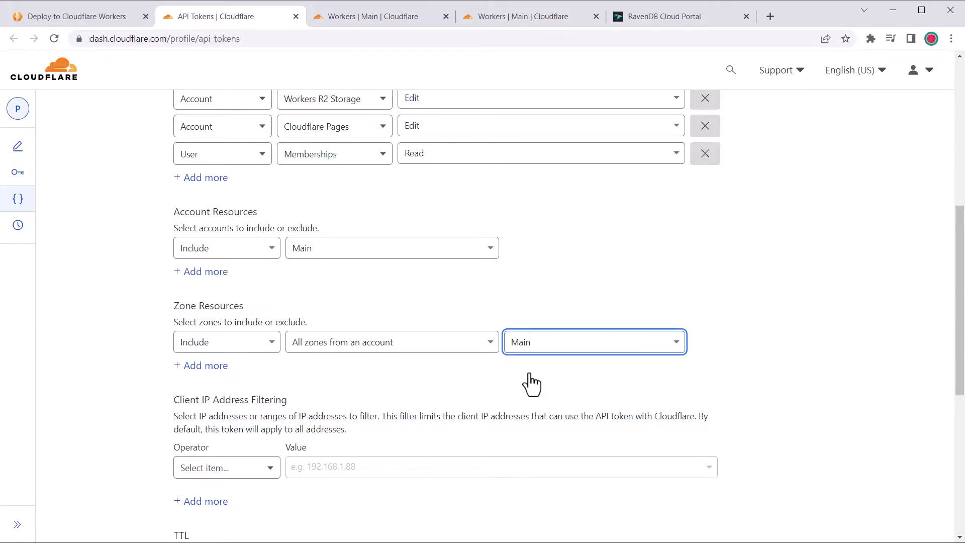
# Step: Review the Demo Token summary, create the token, and copy its value
pyautogui.scroll(-3)
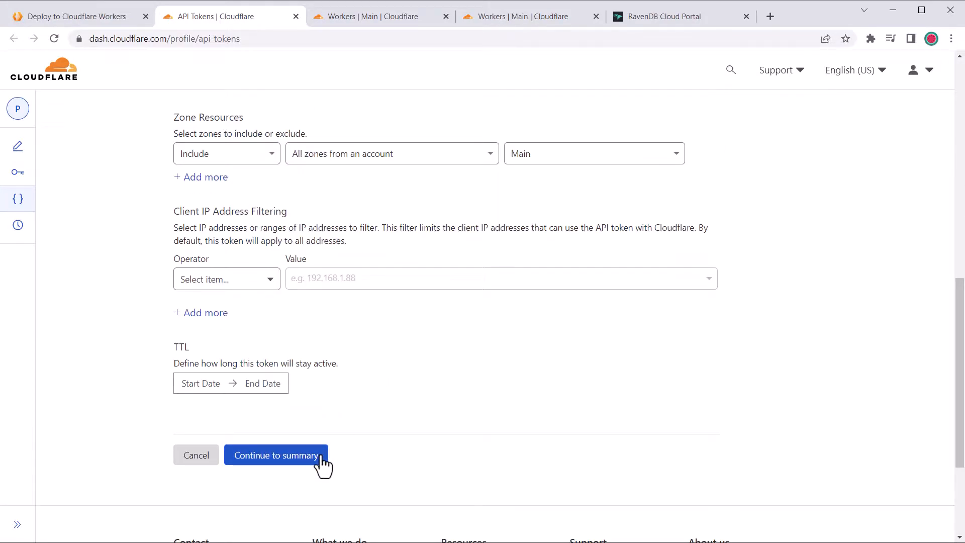
pyautogui.click(276, 455)
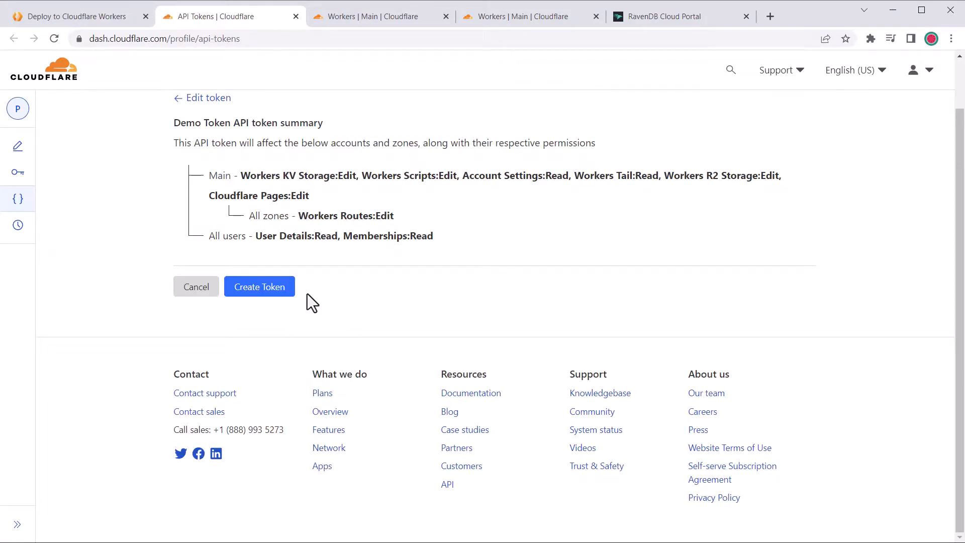
pyautogui.click(260, 287)
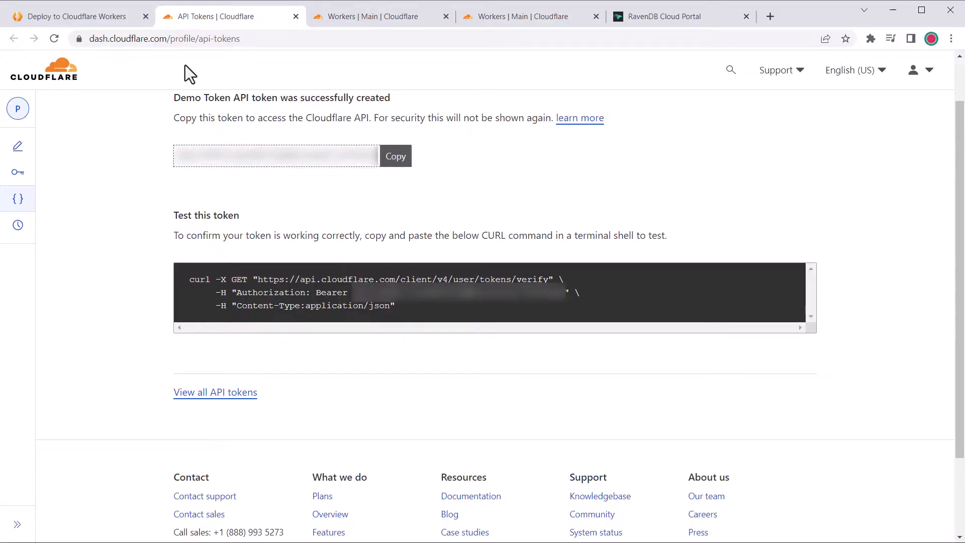
pyautogui.click(75, 16)
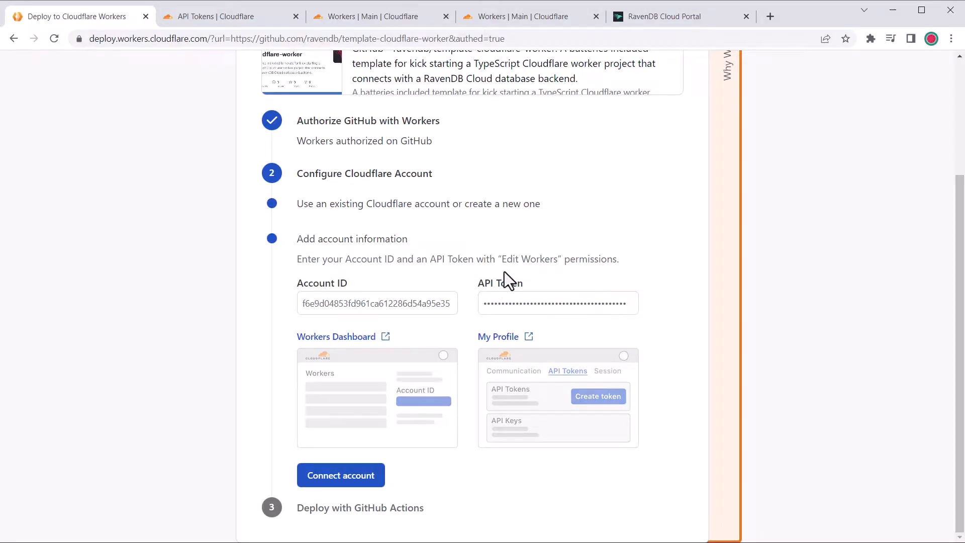
pyautogui.moveTo(466, 319)
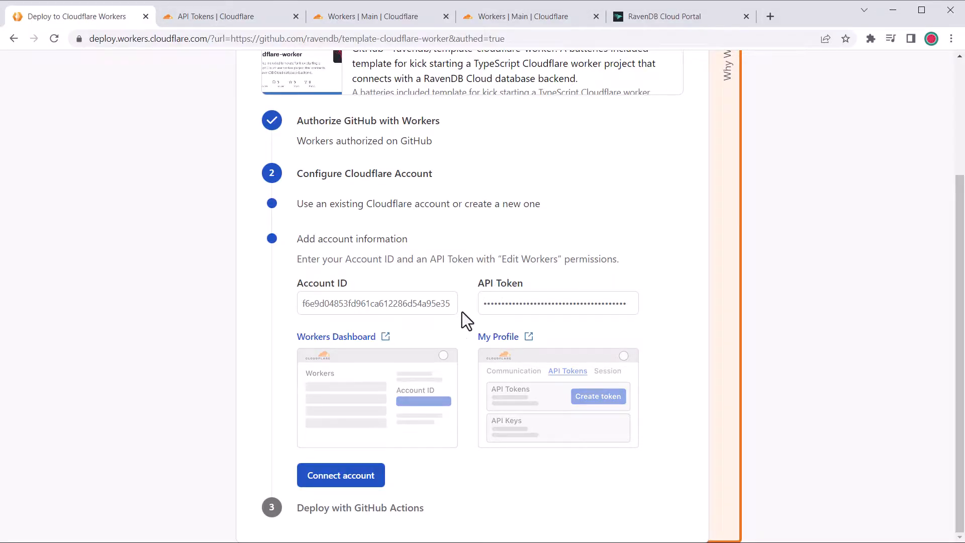
# Step: Connect the Cloudflare account, fork the template repository, and enable its workflows
pyautogui.click(340, 475)
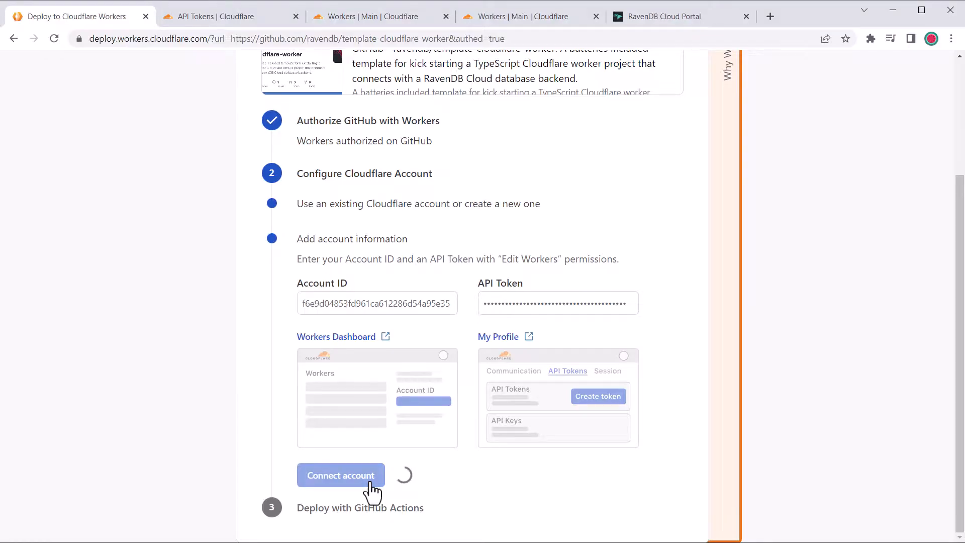
pyautogui.click(341, 475)
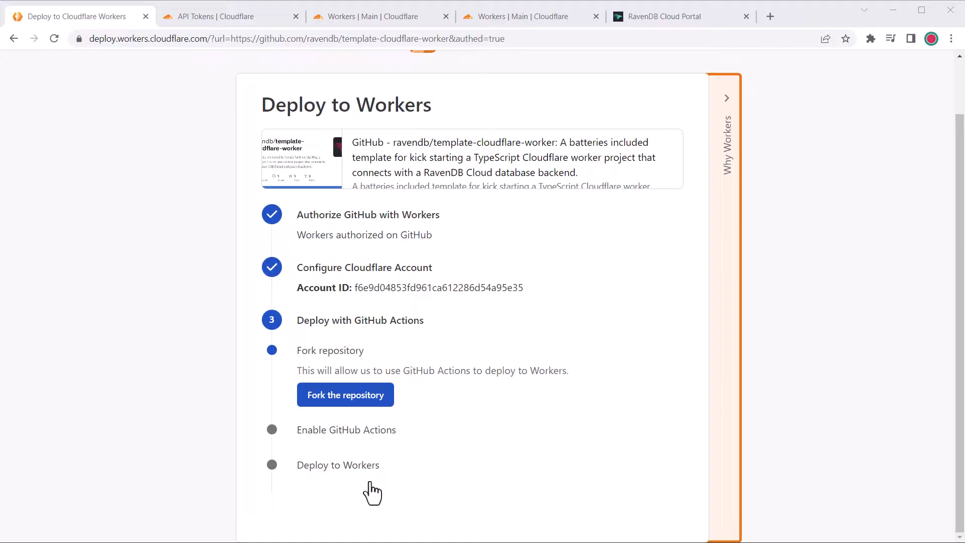
pyautogui.click(345, 395)
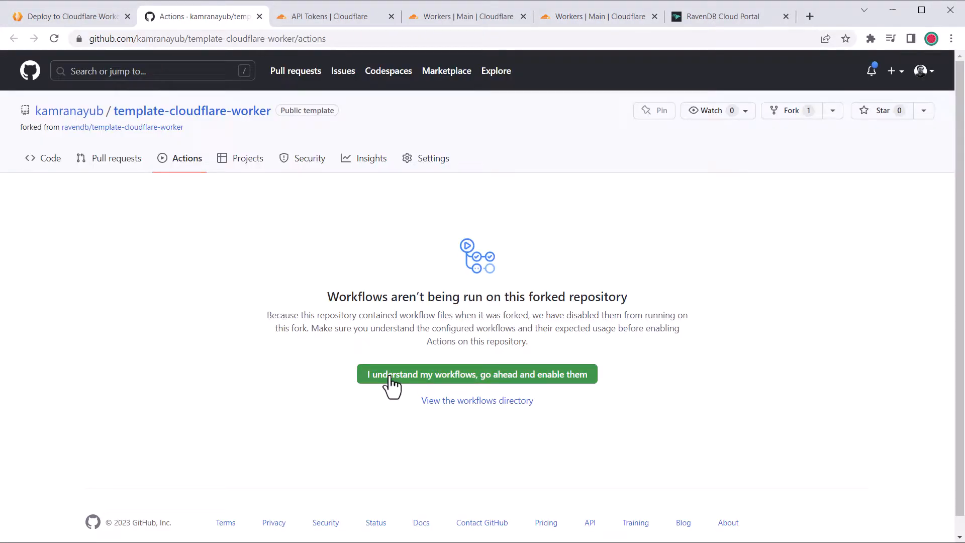
pyautogui.click(476, 374)
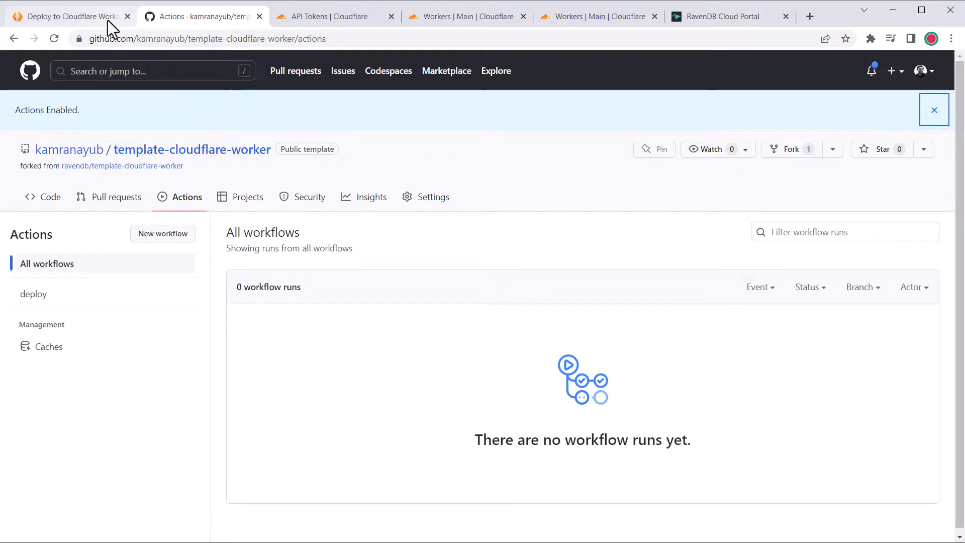
pyautogui.click(70, 17)
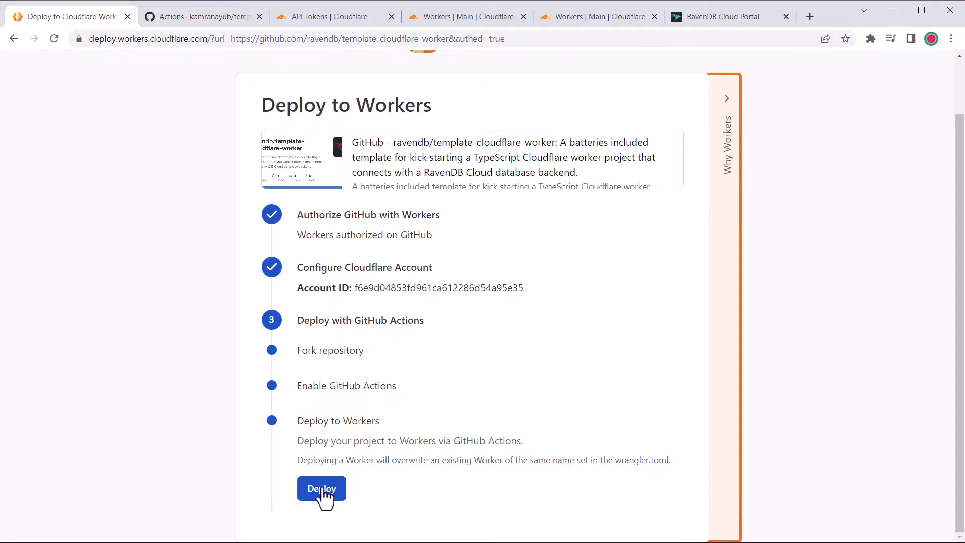
# Step: Deploy the worker and verify the deploy_to_cf_workers Actions run succeeded
pyautogui.click(321, 488)
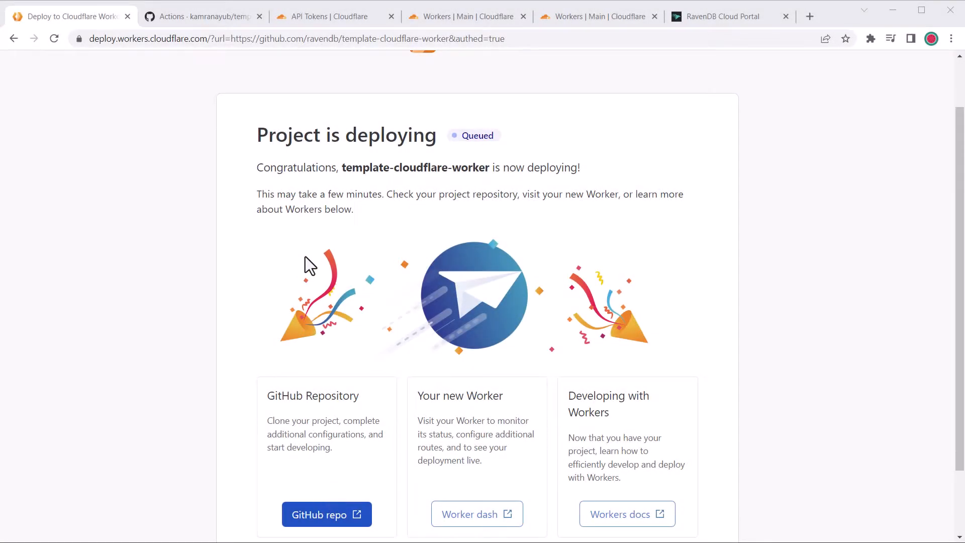
pyautogui.click(201, 17)
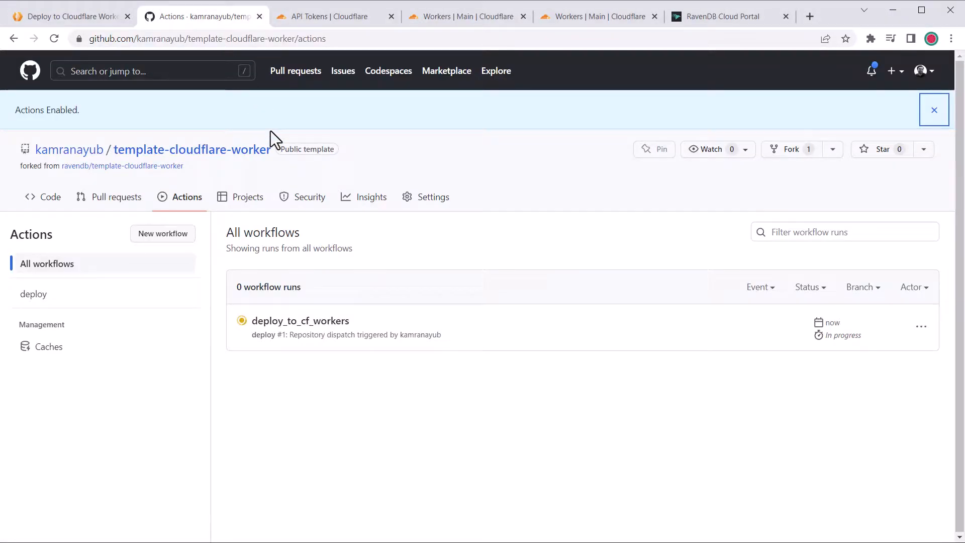
pyautogui.click(300, 320)
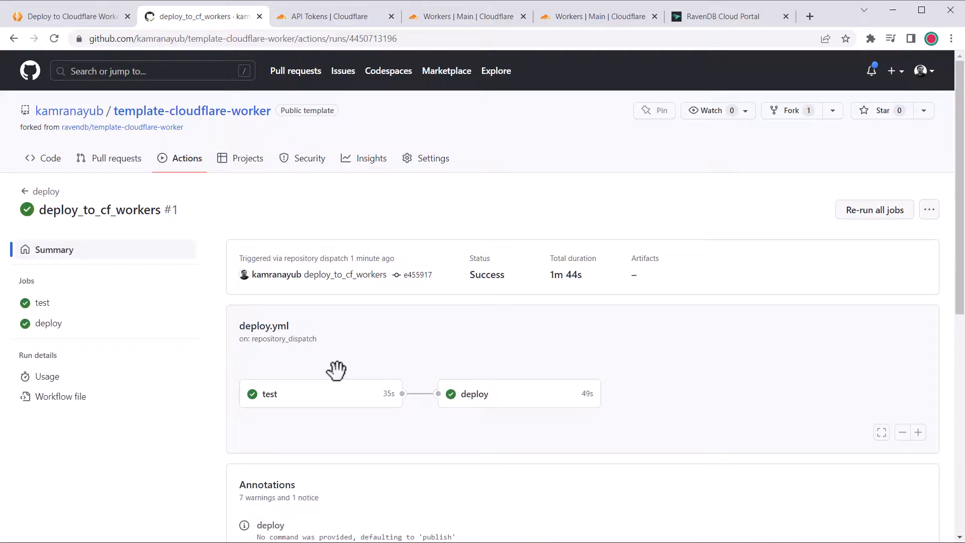
pyautogui.click(71, 16)
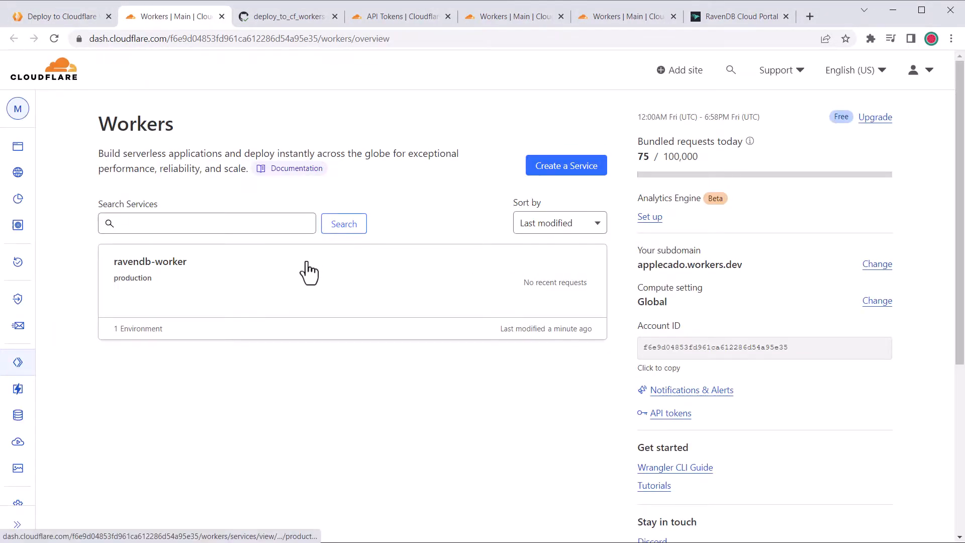
# Step: Open ravendb-worker's workers.dev page showing CONNECTED, then switch to the deploy run
pyautogui.click(150, 261)
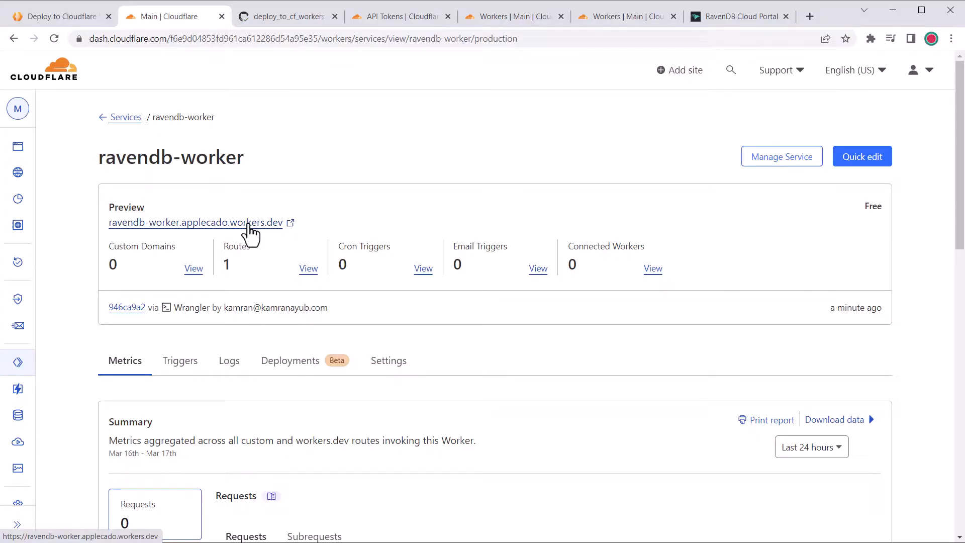
pyautogui.click(195, 223)
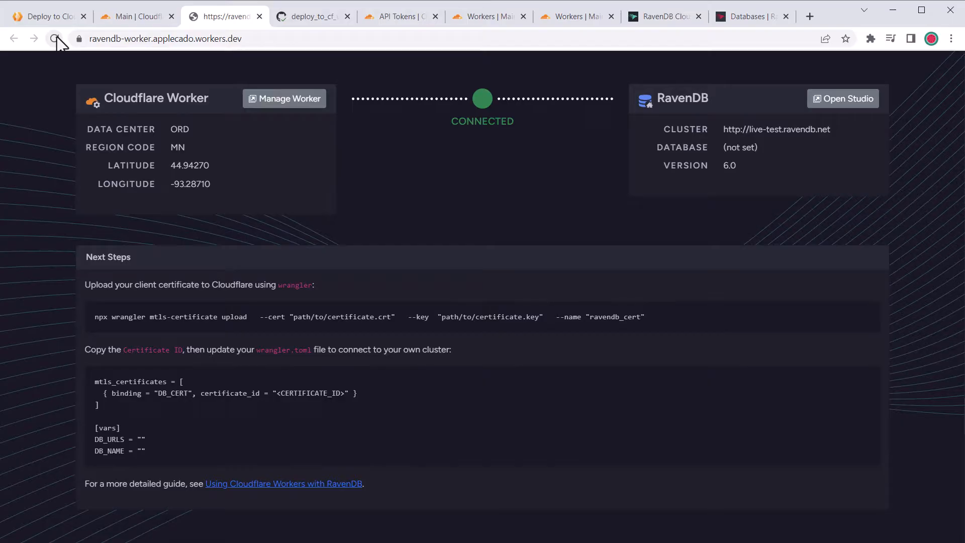
pyautogui.click(312, 16)
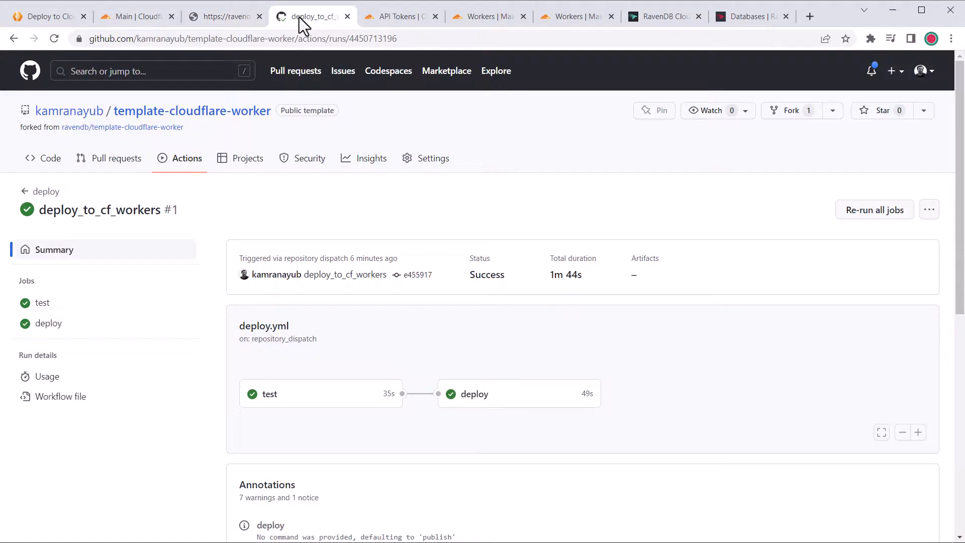
# Step: Rename the fork to demo-cloudflare-worker in Settings and return to its Code listing
pyautogui.click(433, 158)
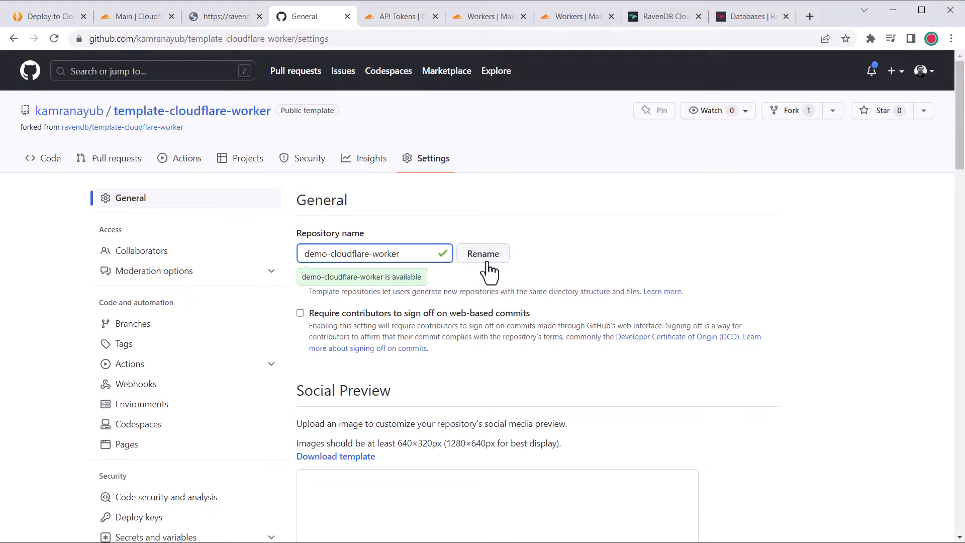
pyautogui.click(482, 253)
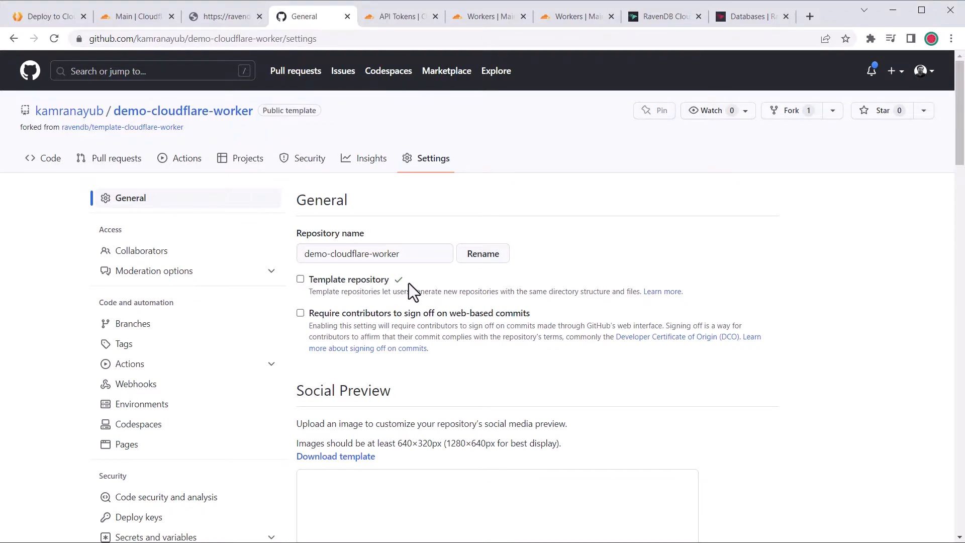
pyautogui.moveTo(440, 292)
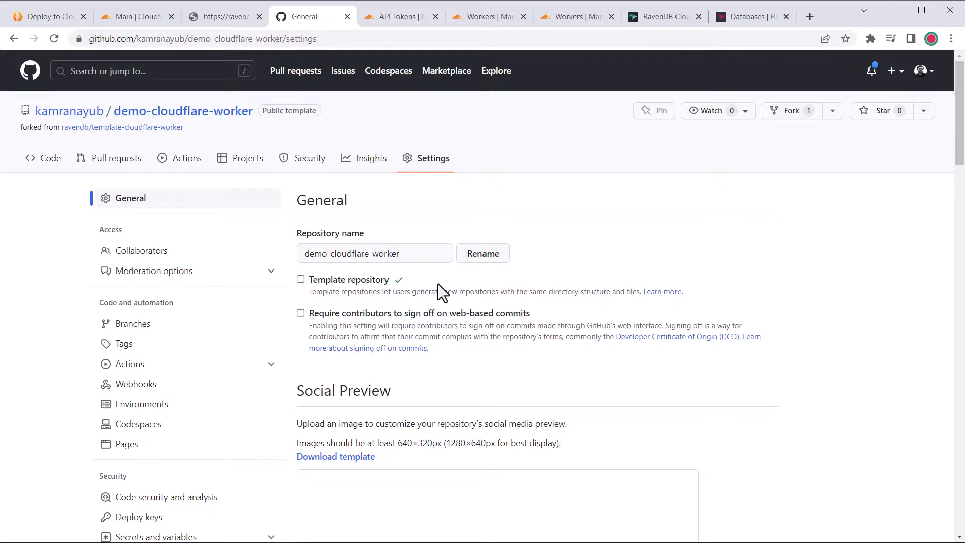
pyautogui.click(50, 158)
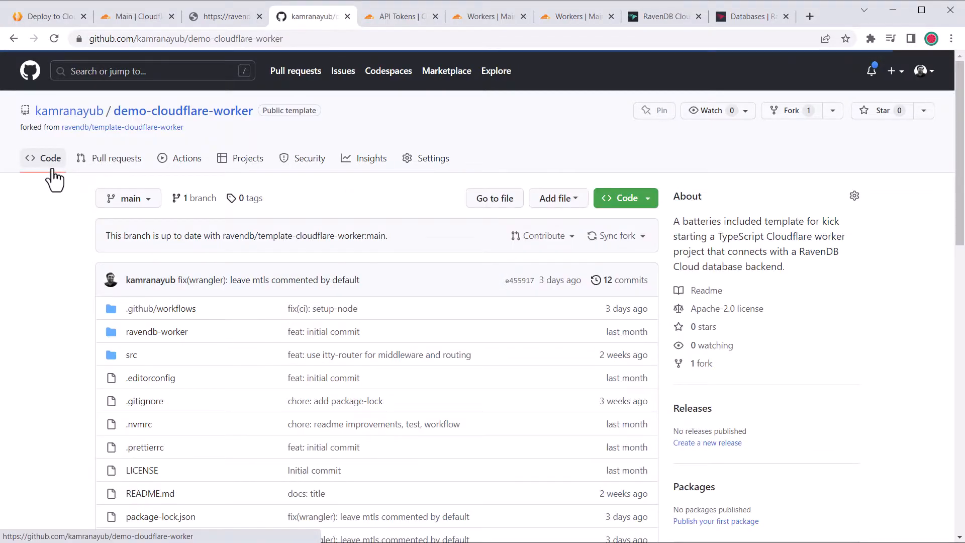
pyautogui.click(625, 198)
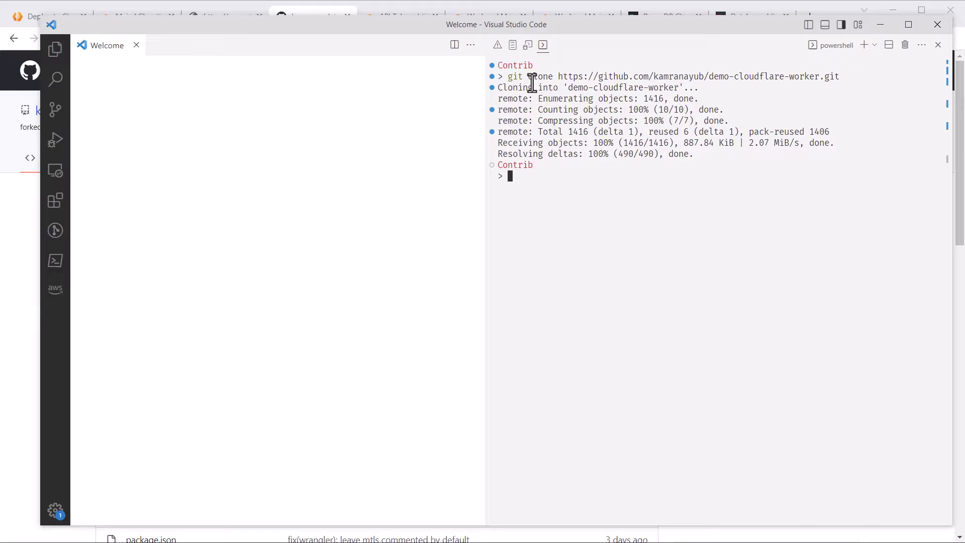
# Step: Clone demo-cloudflare-worker, compare node -v with .nvmrc, and install dependencies with npm
pyautogui.write('node -v')
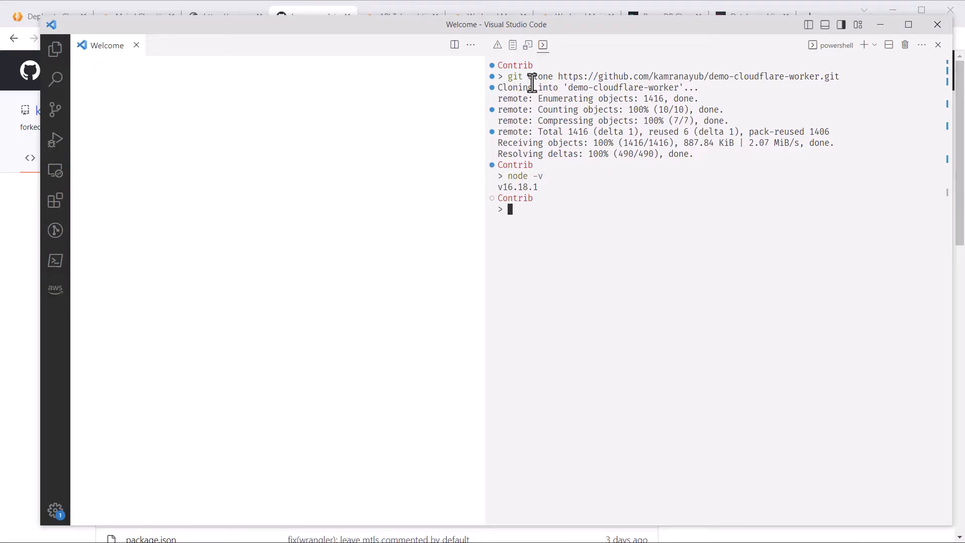
pyautogui.write('cd .\\demo-cloudflare-worker\\')
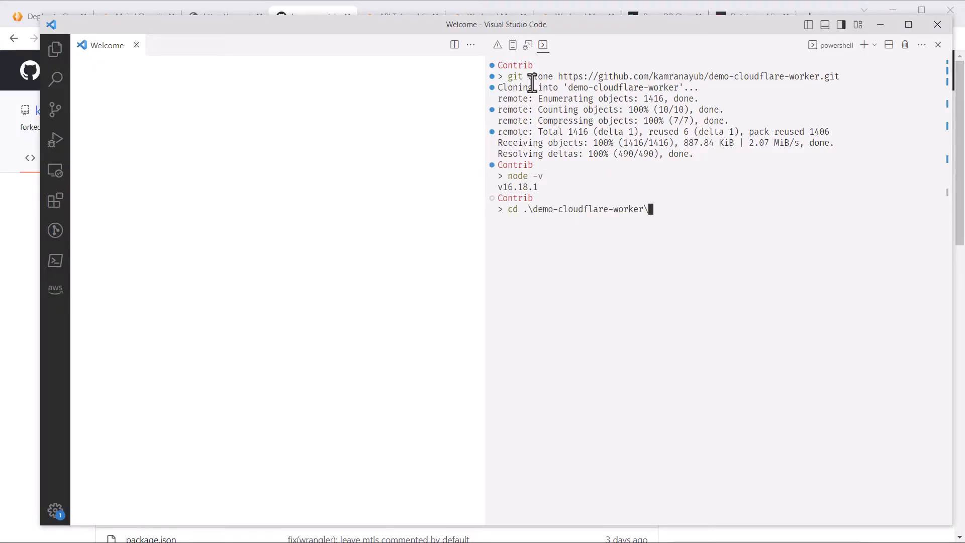
pyautogui.write('cat .nr')
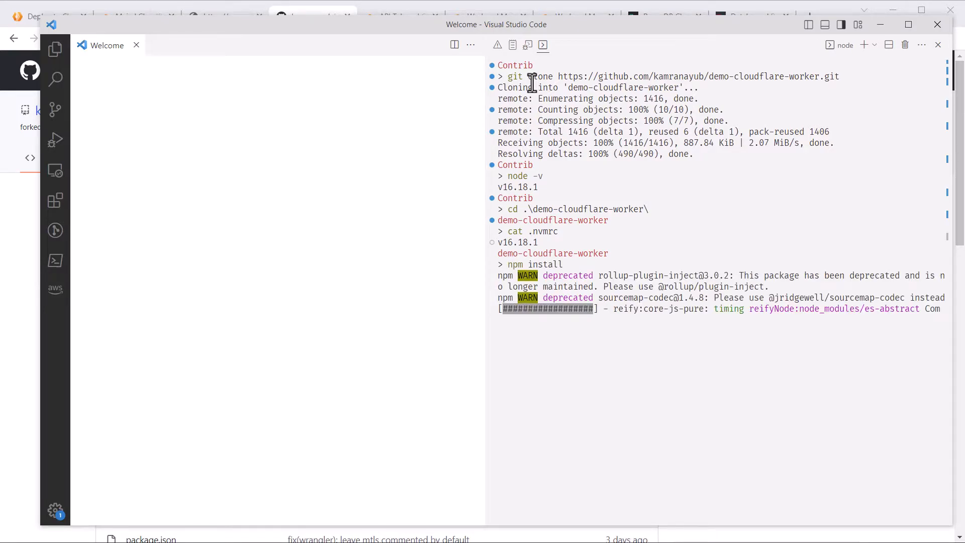
pyautogui.click(55, 49)
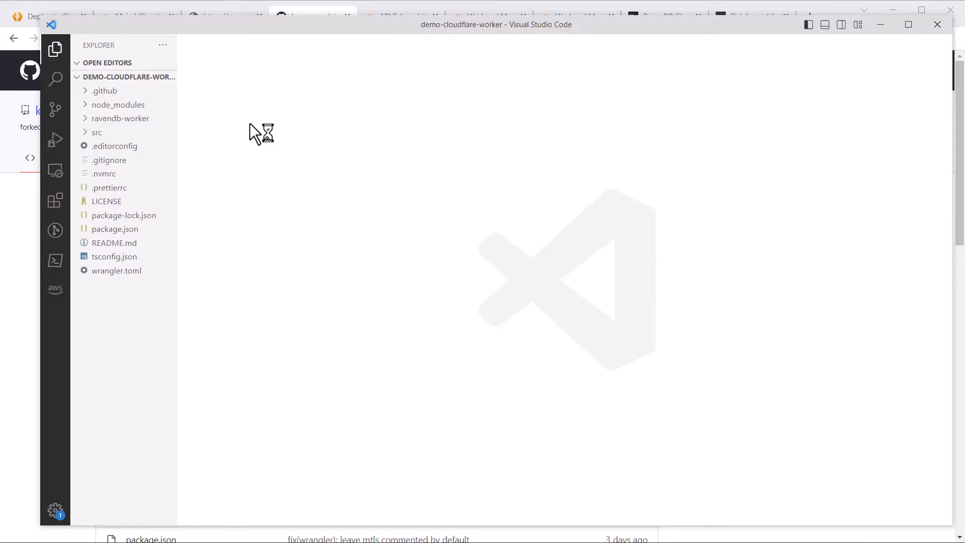
# Step: Prefix the worker name on line 1 of wrangler.toml with 'demo-'
pyautogui.click(116, 285)
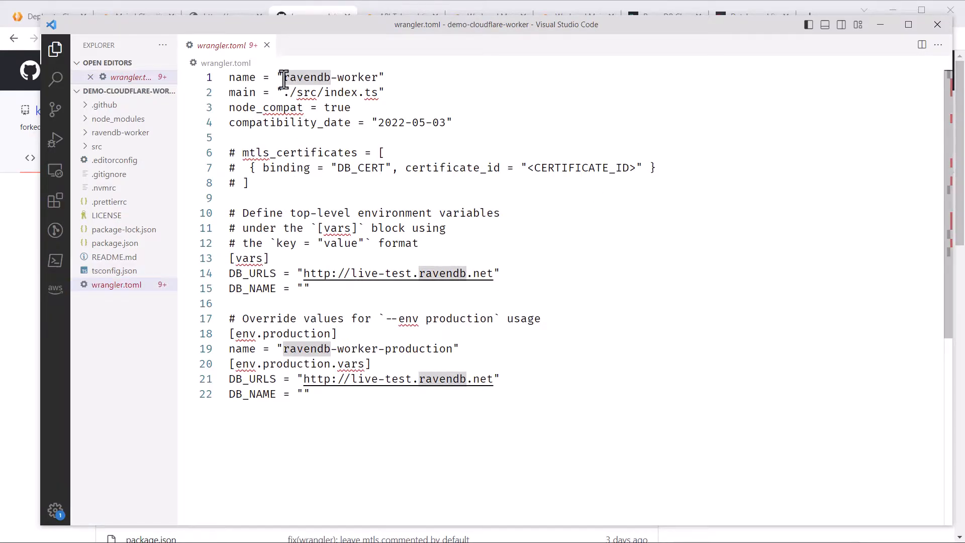
pyautogui.write('demo')
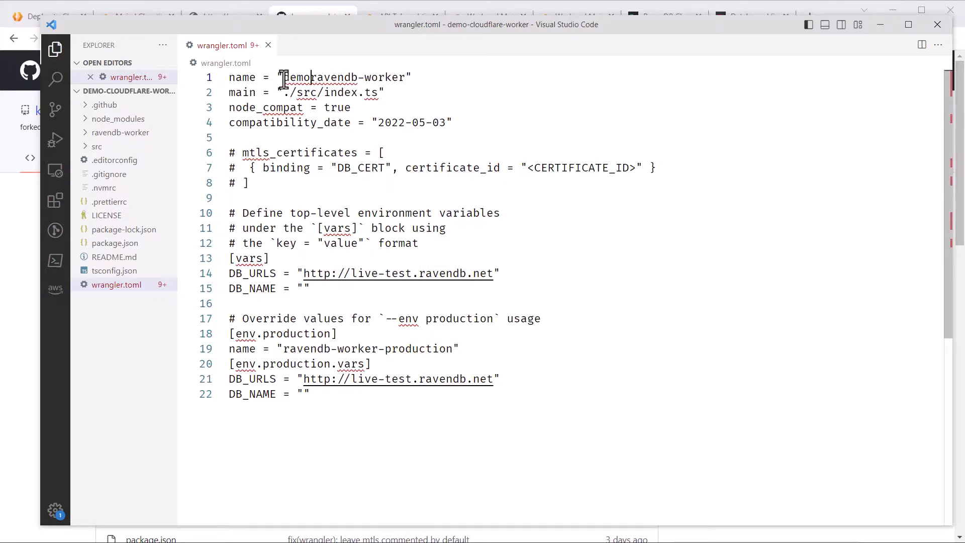
pyautogui.write('-')
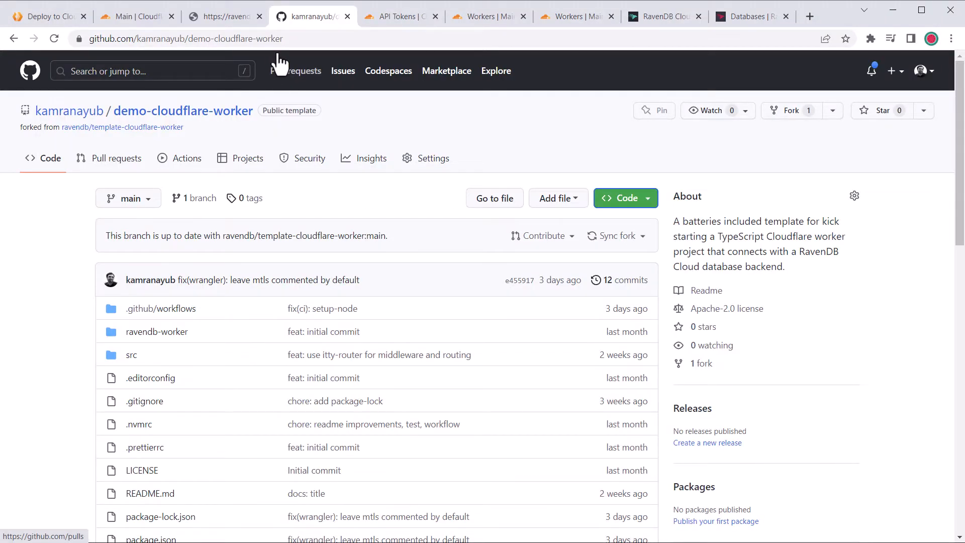
pyautogui.click(664, 16)
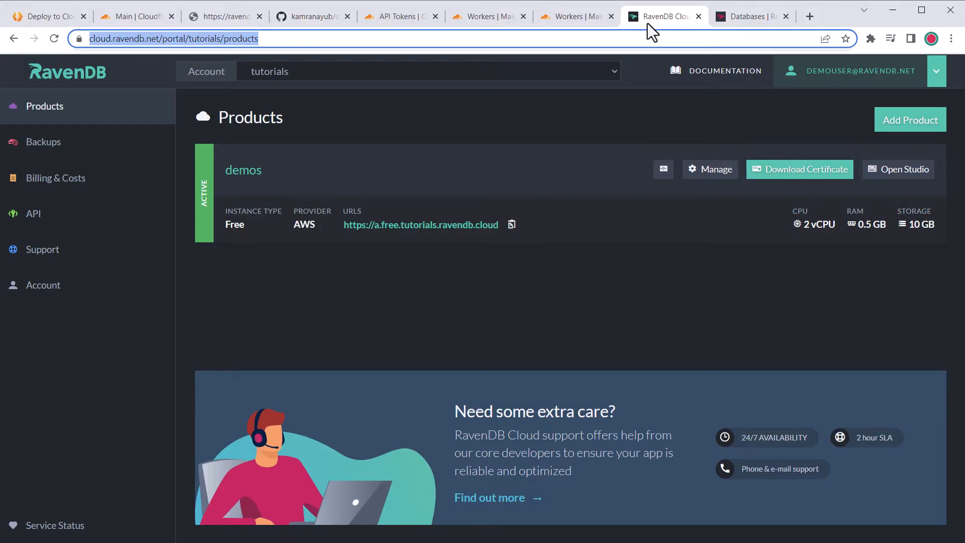
pyautogui.moveTo(537, 267)
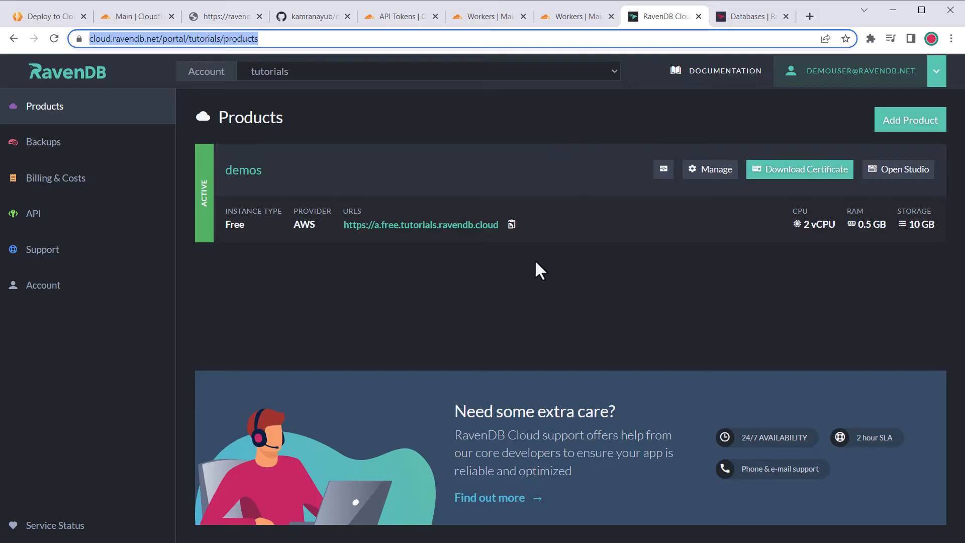
pyautogui.click(512, 224)
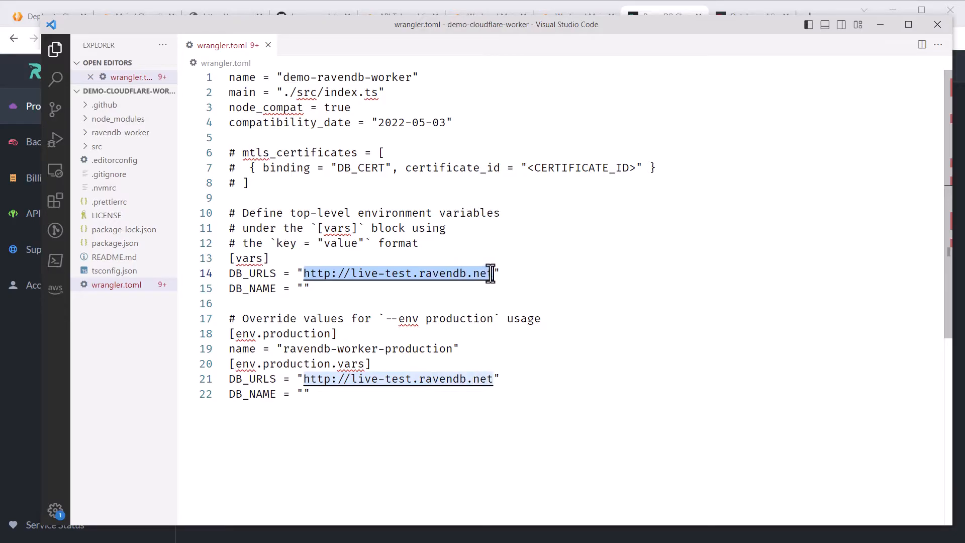
pyautogui.write('https://a.free.tutorials.ravendb.cloud')
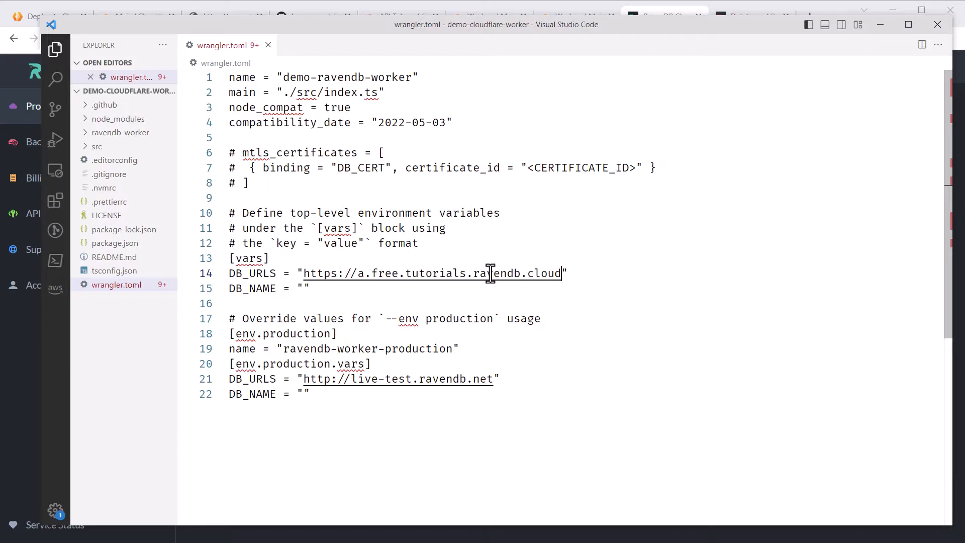
pyautogui.click(306, 288)
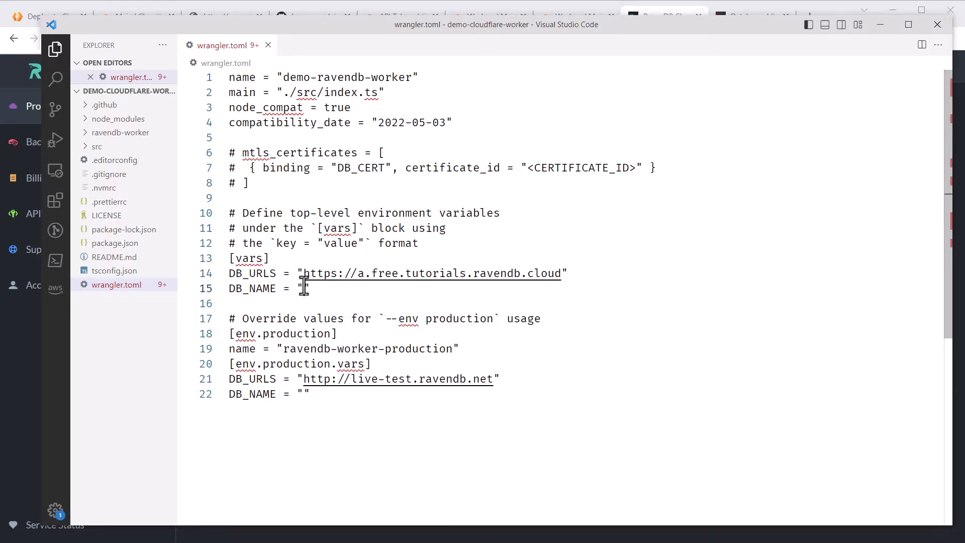
pyautogui.write('demo')
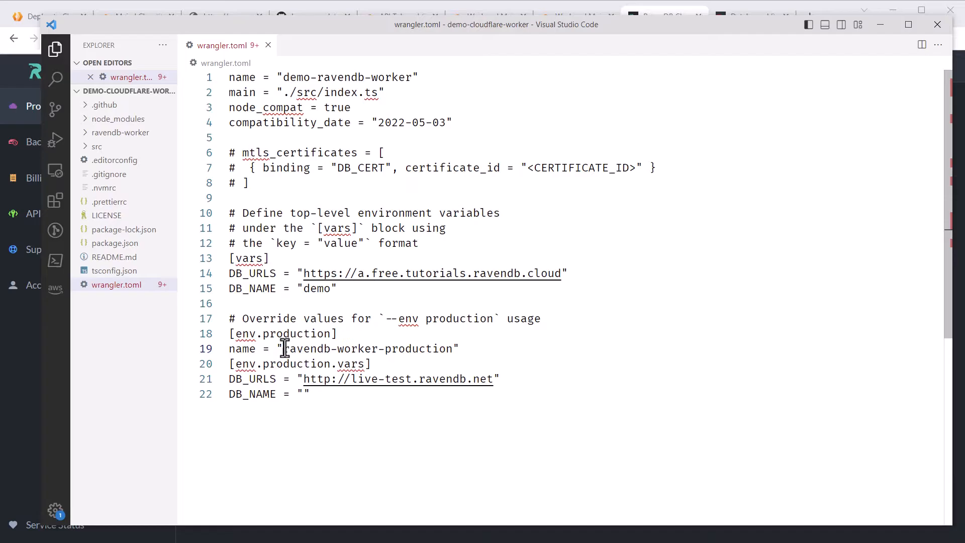
pyautogui.write('demo-')
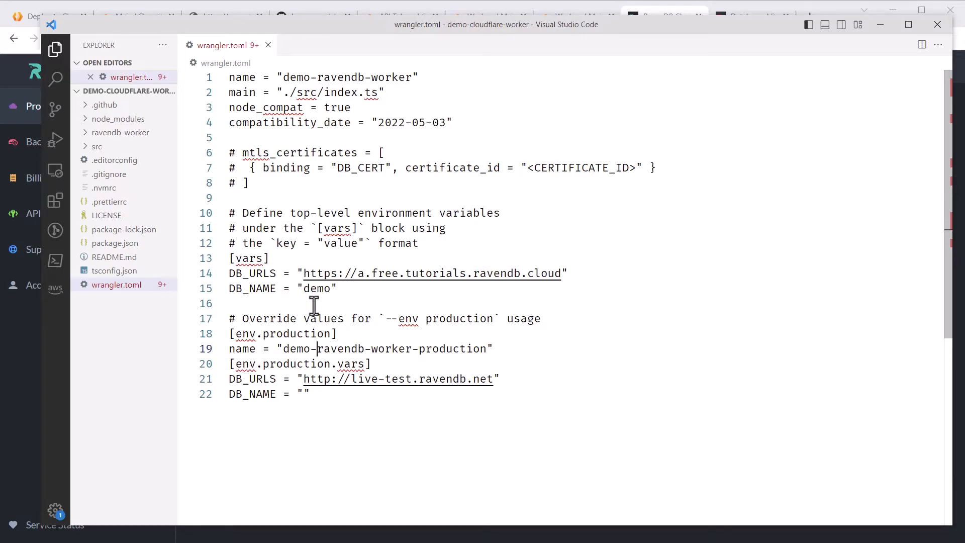
pyautogui.doubleClick(396, 379)
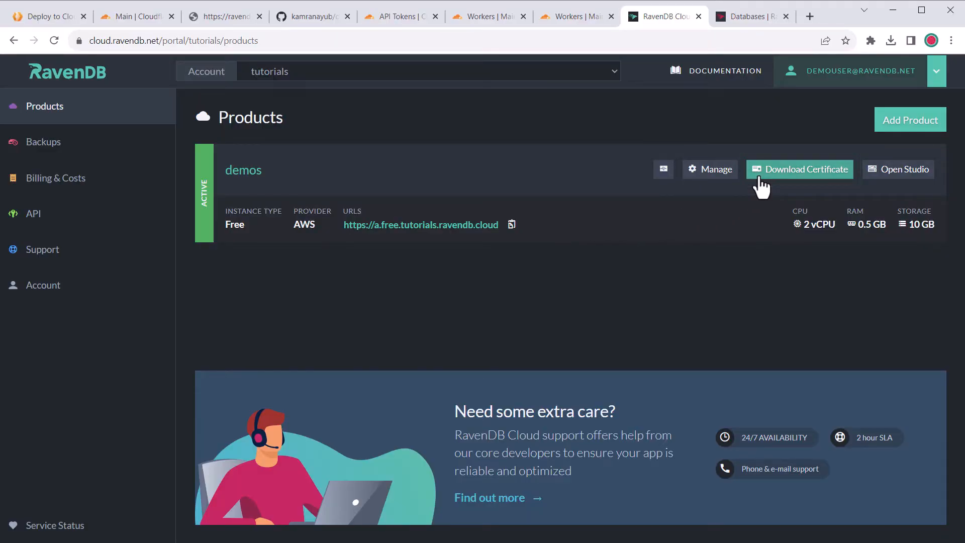
# Step: Download the demos client certificate package and close the certificate instructions
pyautogui.click(804, 168)
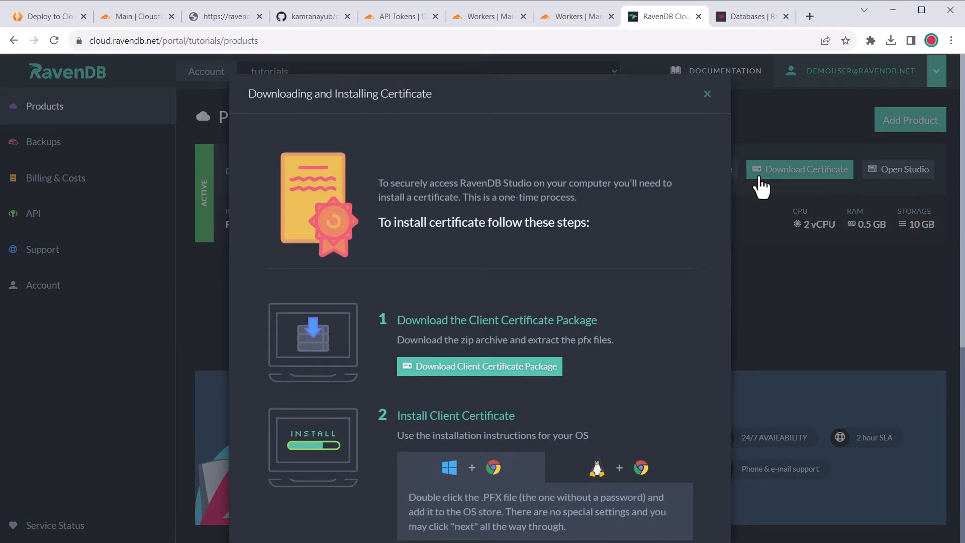
pyautogui.moveTo(516, 374)
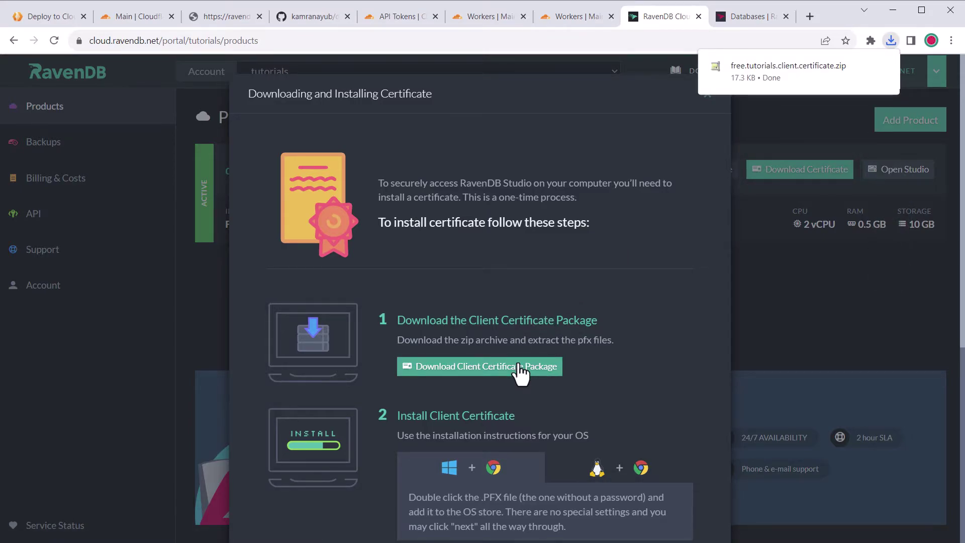
pyautogui.moveTo(582, 358)
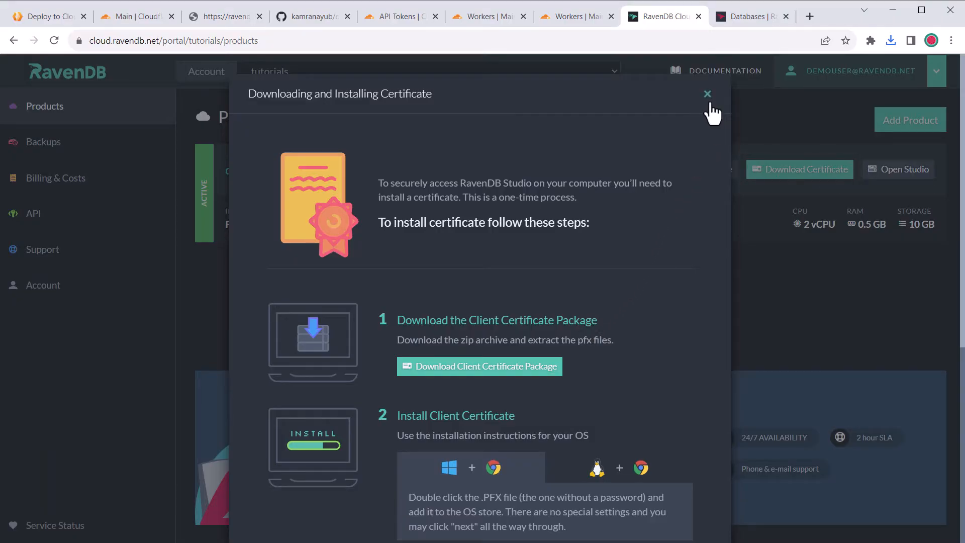
pyautogui.click(707, 93)
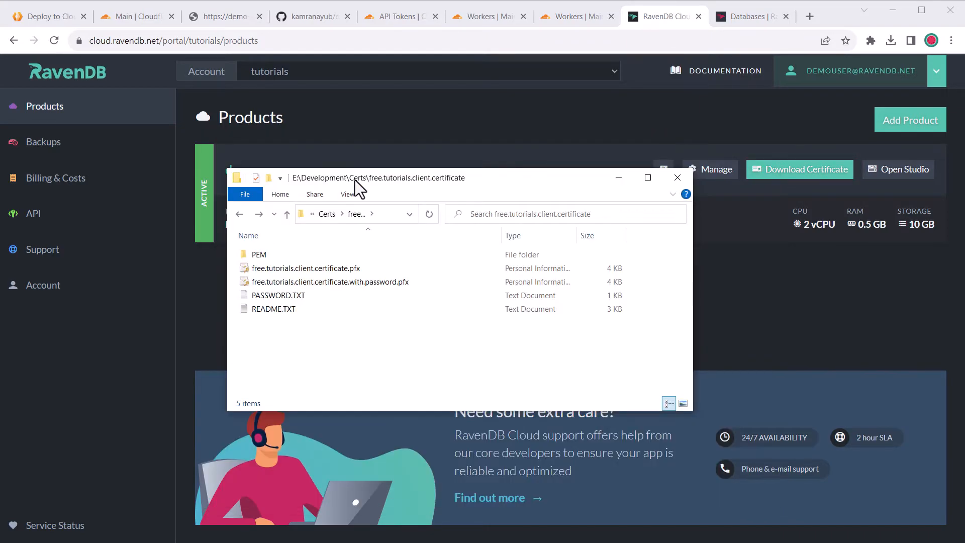
# Step: Open the PEM folder and bring up actions for free.tutorials.client.certificate.crt
pyautogui.click(258, 255)
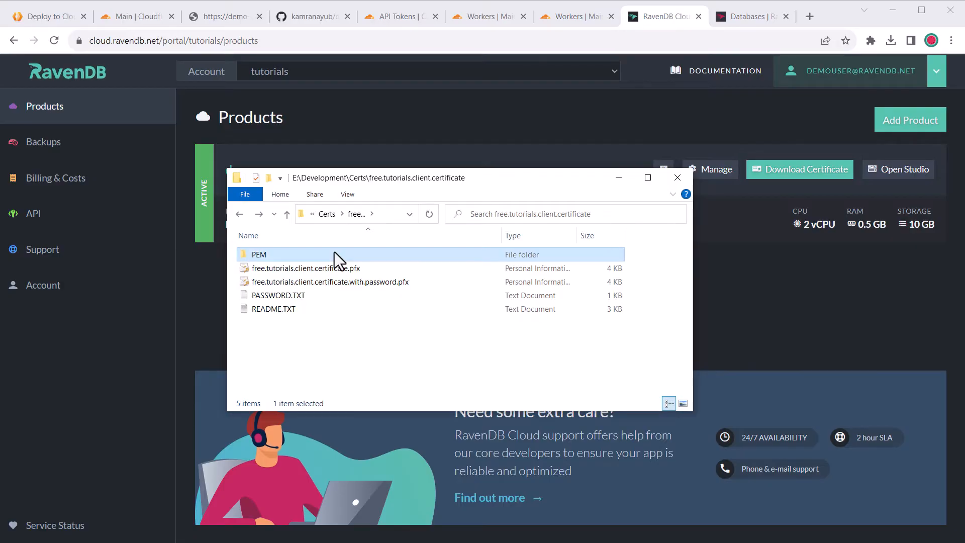
pyautogui.doubleClick(258, 254)
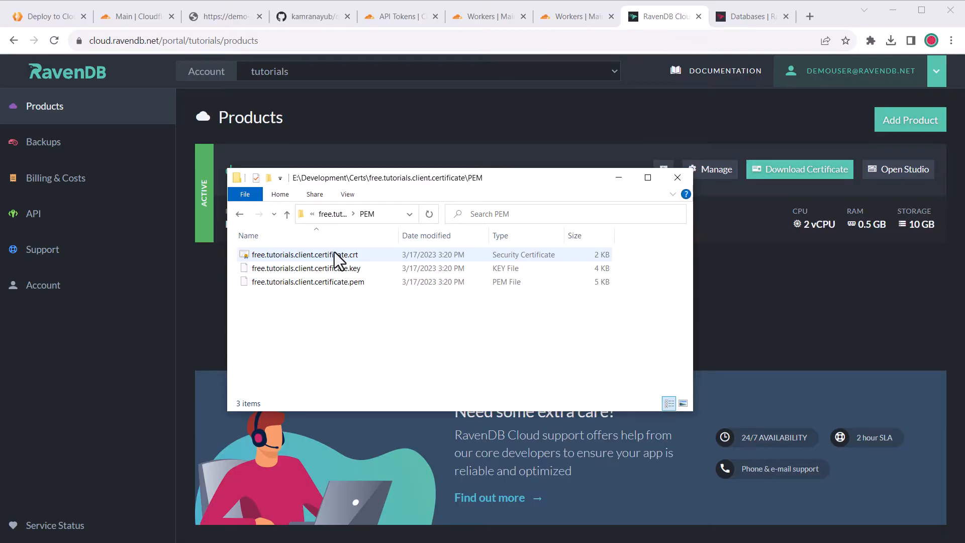
pyautogui.rightClick(305, 254)
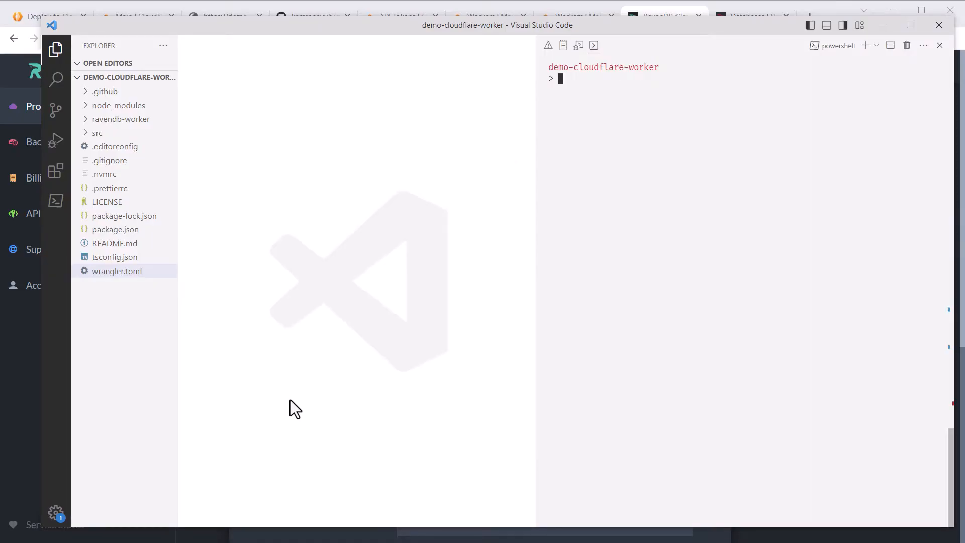
# Step: Run npx wrangler mtls-certificate upload with the .crt and .key paths, named ravendb_demo
pyautogui.write('npx w')
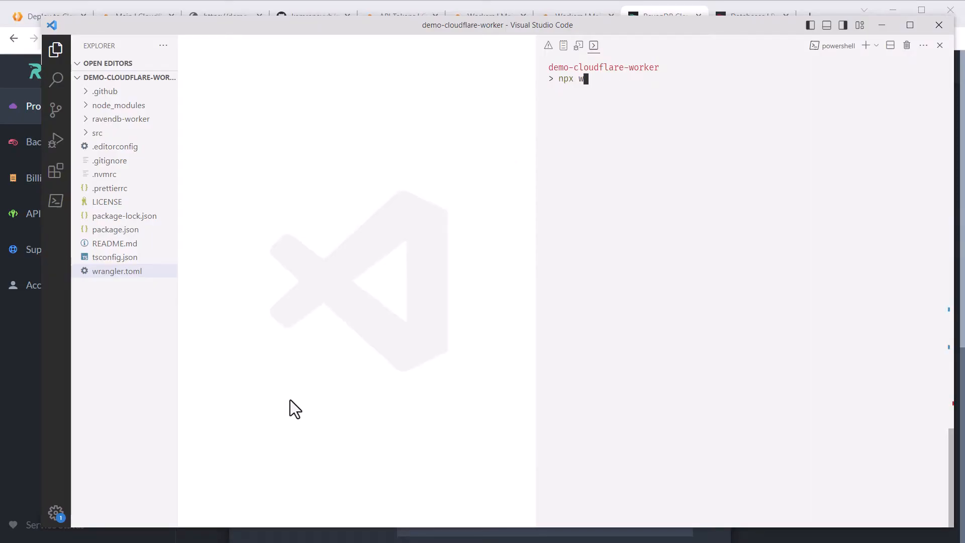
pyautogui.write('rangler mt')
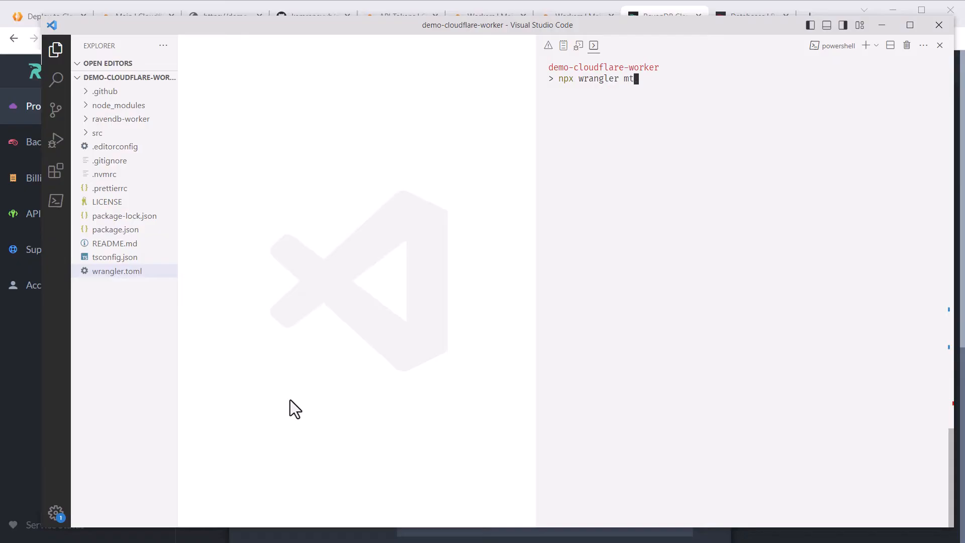
pyautogui.write('ls-cert')
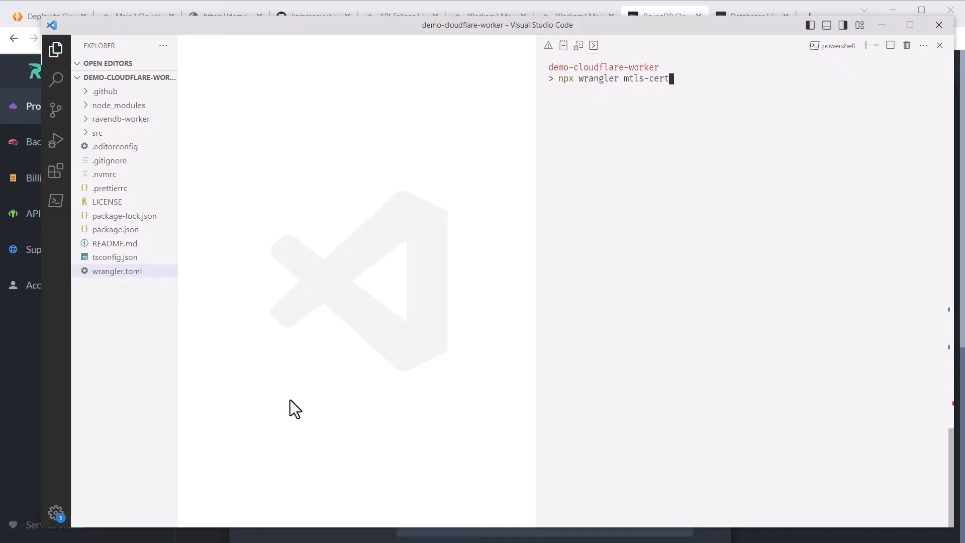
pyautogui.write('ificate')
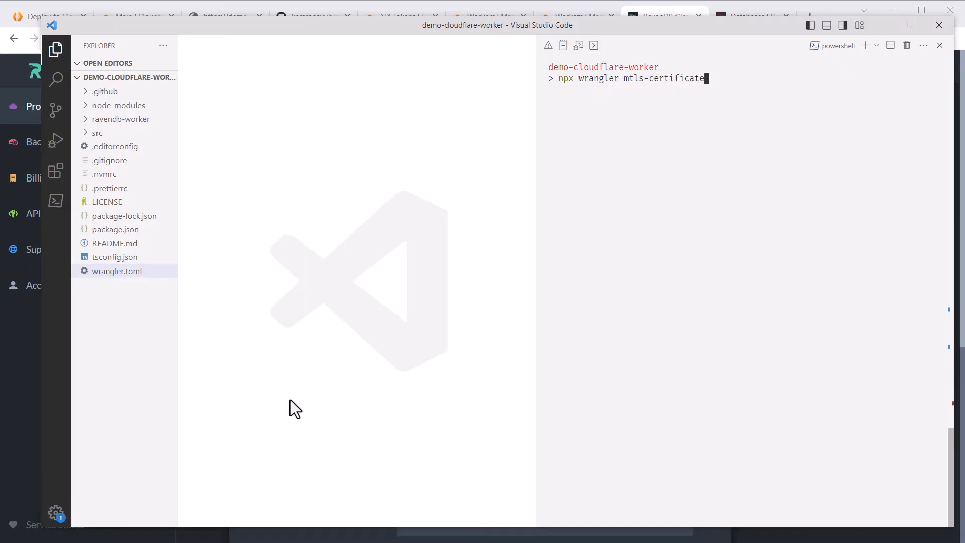
pyautogui.write('upload --cer')
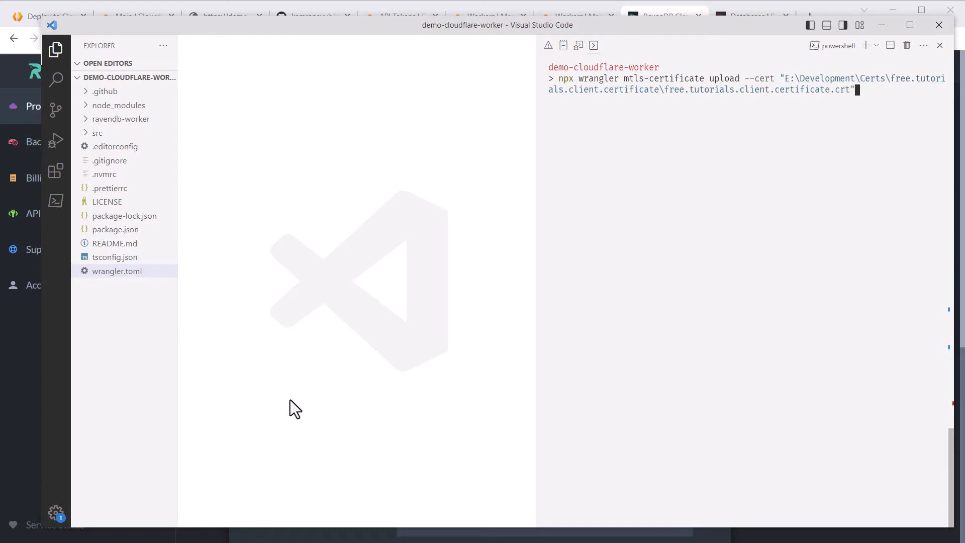
pyautogui.write('--')
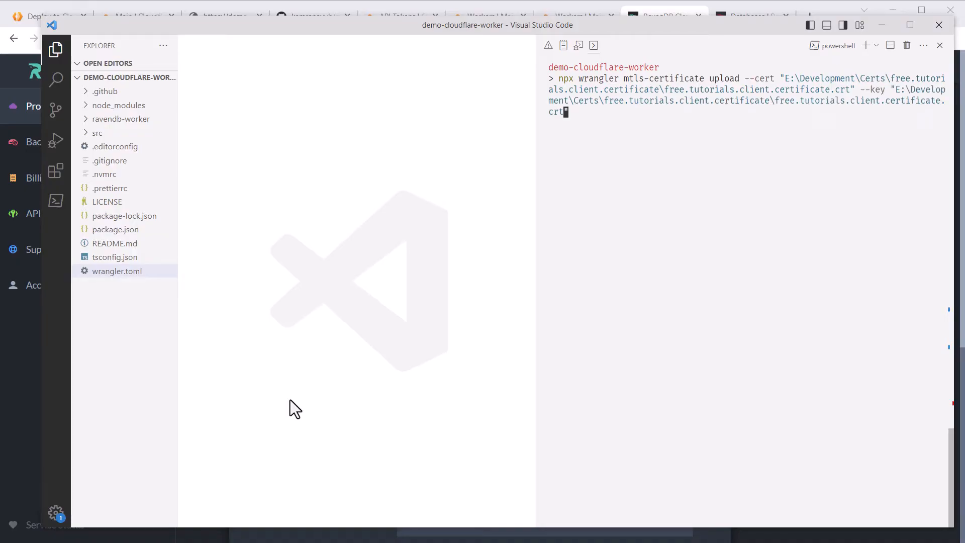
pyautogui.write('key"')
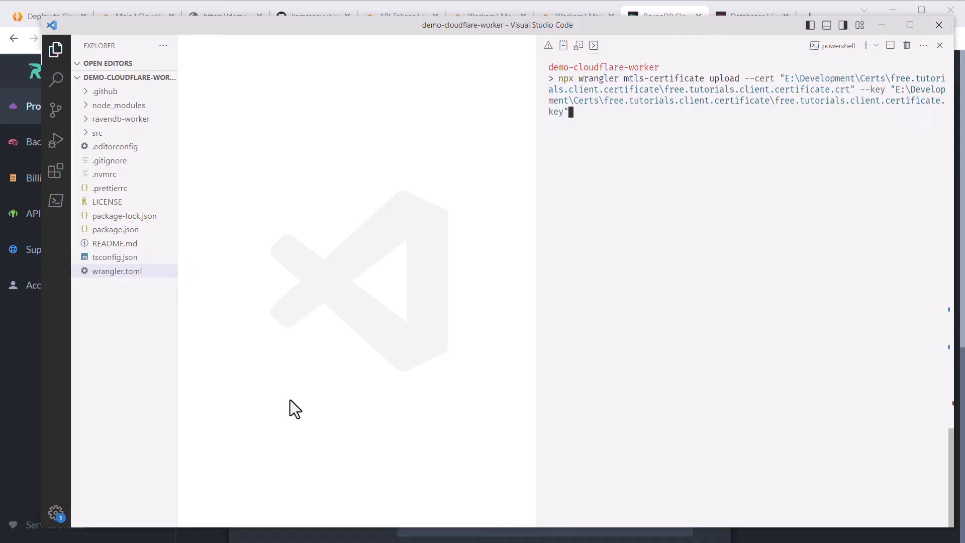
pyautogui.write('--name ravendb_')
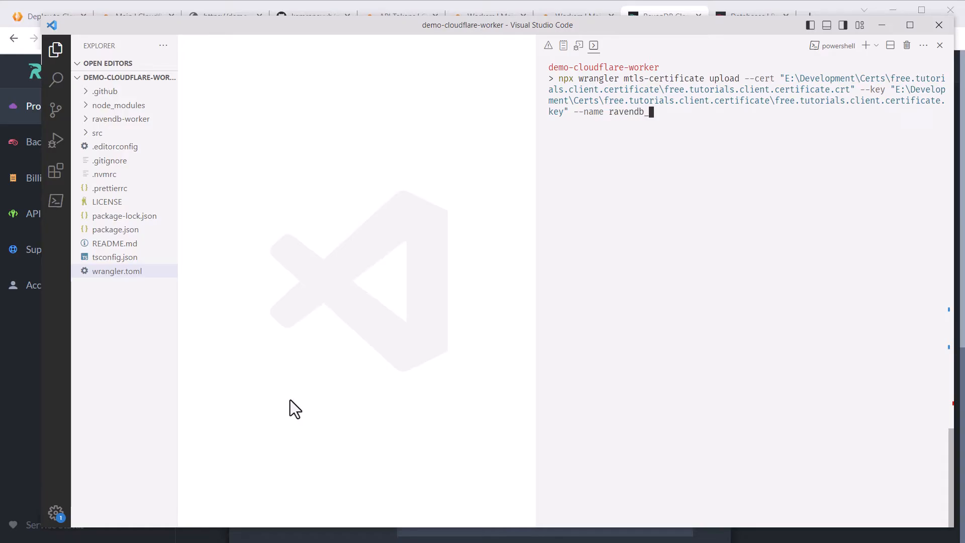
pyautogui.write('demo')
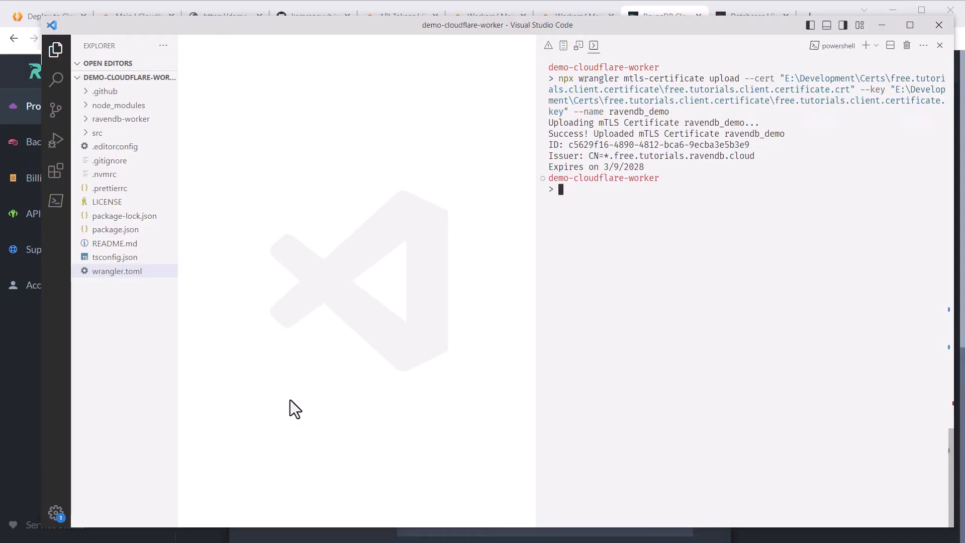
pyautogui.moveTo(207, 454)
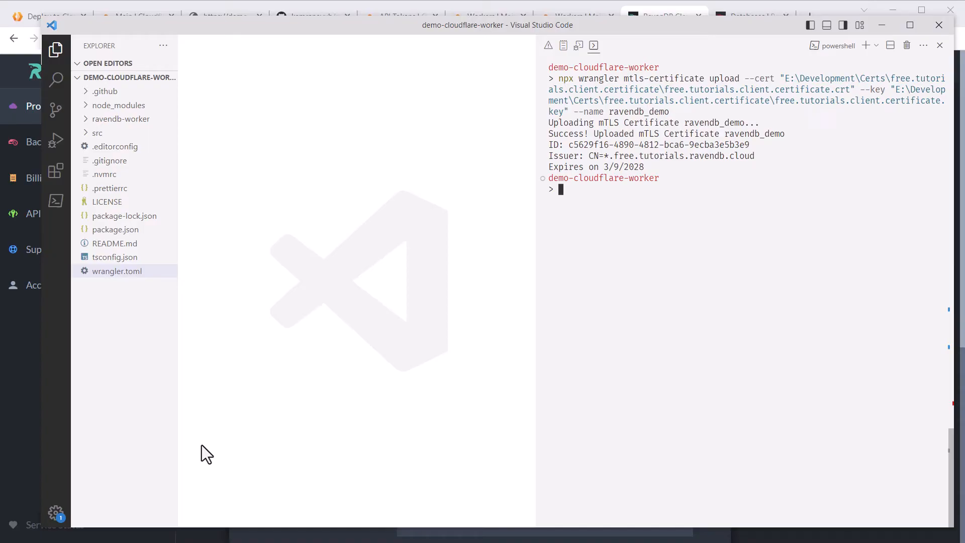
pyautogui.moveTo(284, 395)
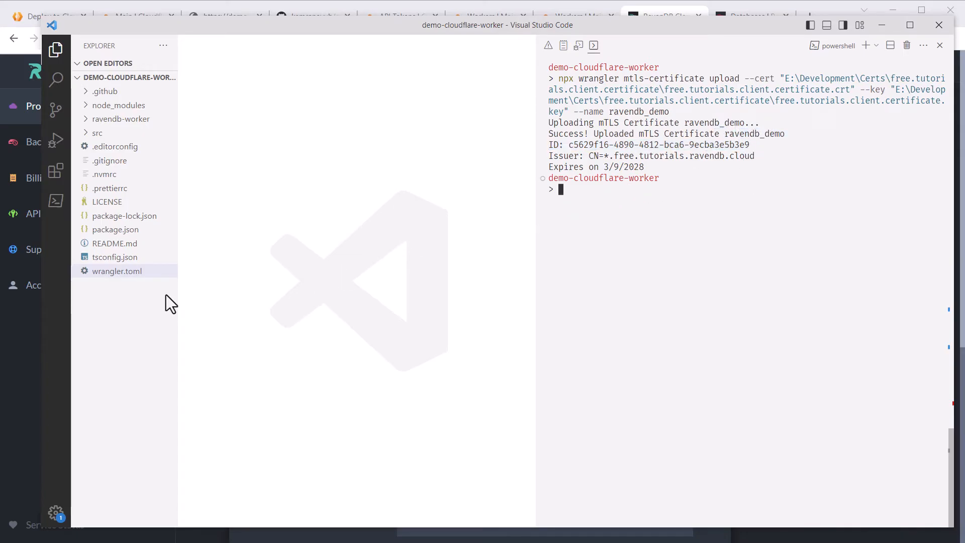
pyautogui.doubleClick(117, 271)
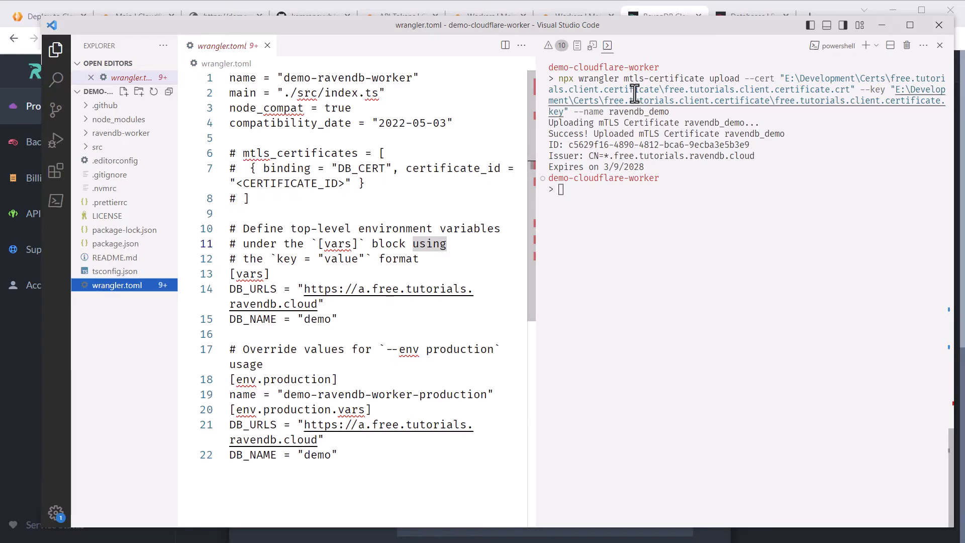
pyautogui.click(940, 45)
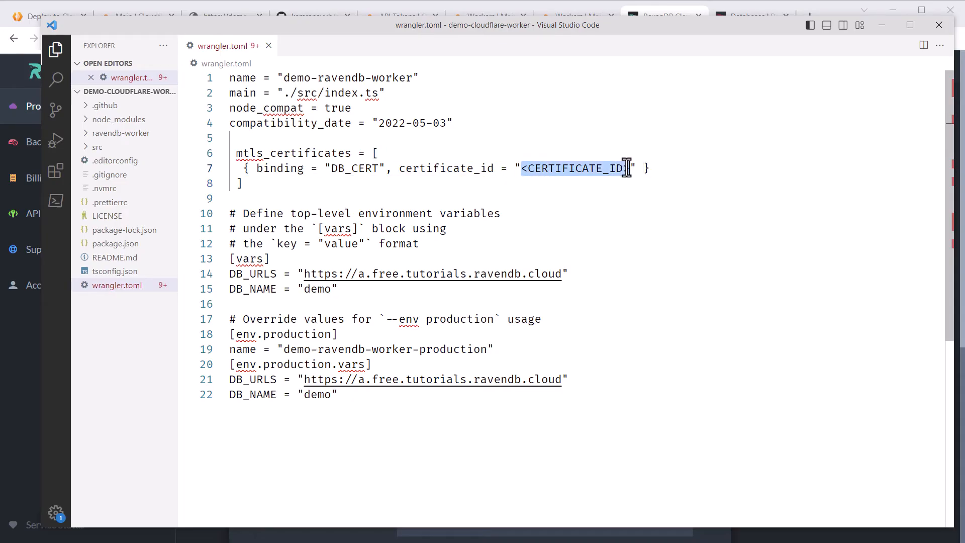
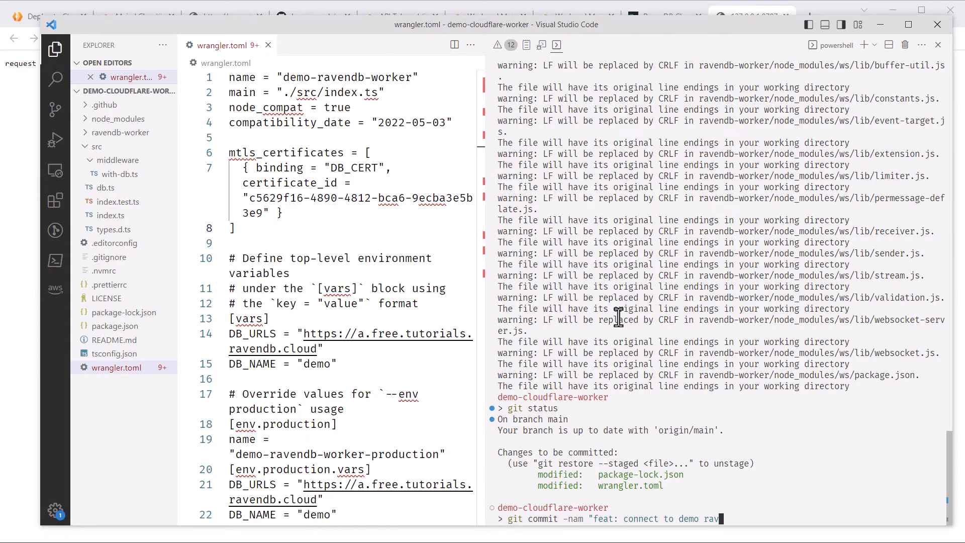
# Step: Run the git commit of the staged wrangler.toml and package-lock.json changes
pyautogui.press('Enter')
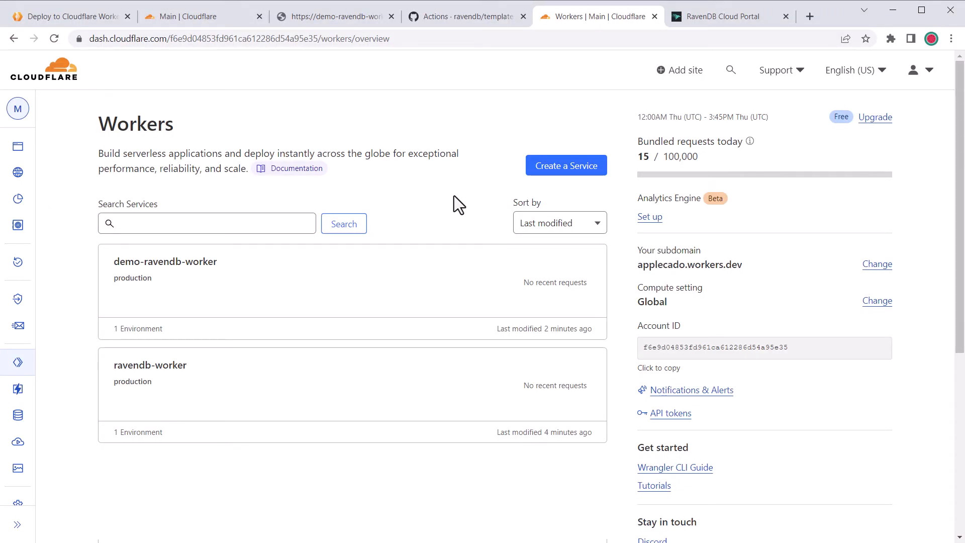
pyautogui.moveTo(377, 262)
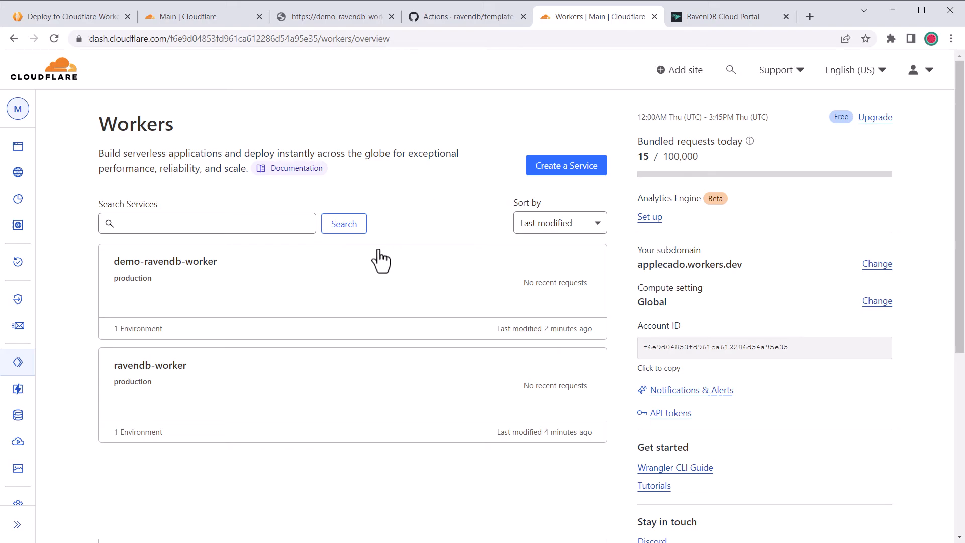
# Step: Open demo-ravendb-worker from the Workers list to check its connected demo database
pyautogui.click(165, 261)
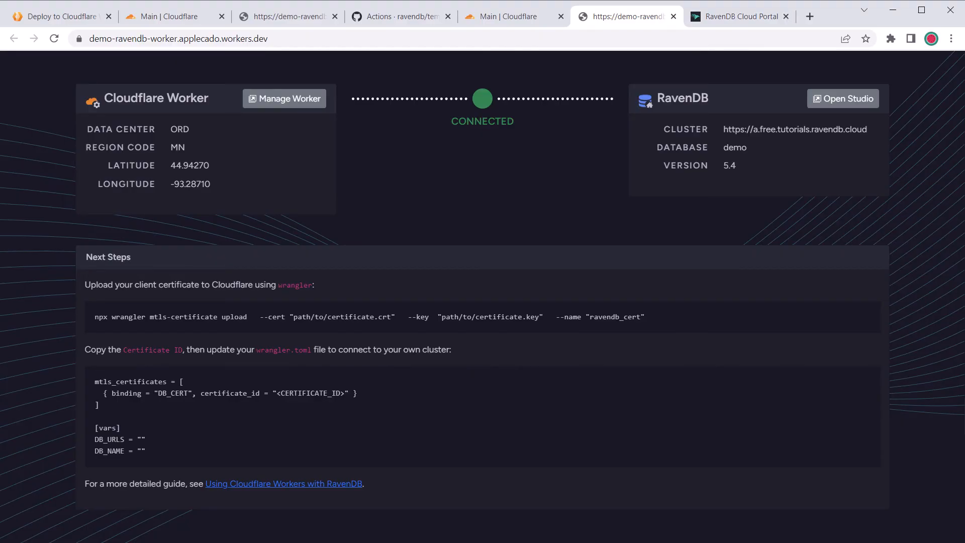
pyautogui.moveTo(672, 27)
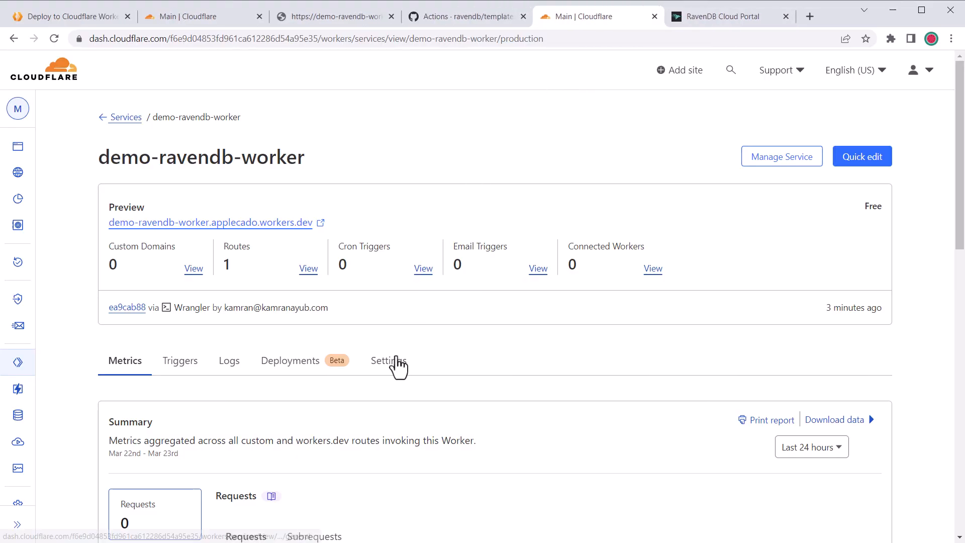
# Step: Check demo-ravendb-worker's Settings variables for the ravendb_demo certificate bound as DB_CERT
pyautogui.click(388, 361)
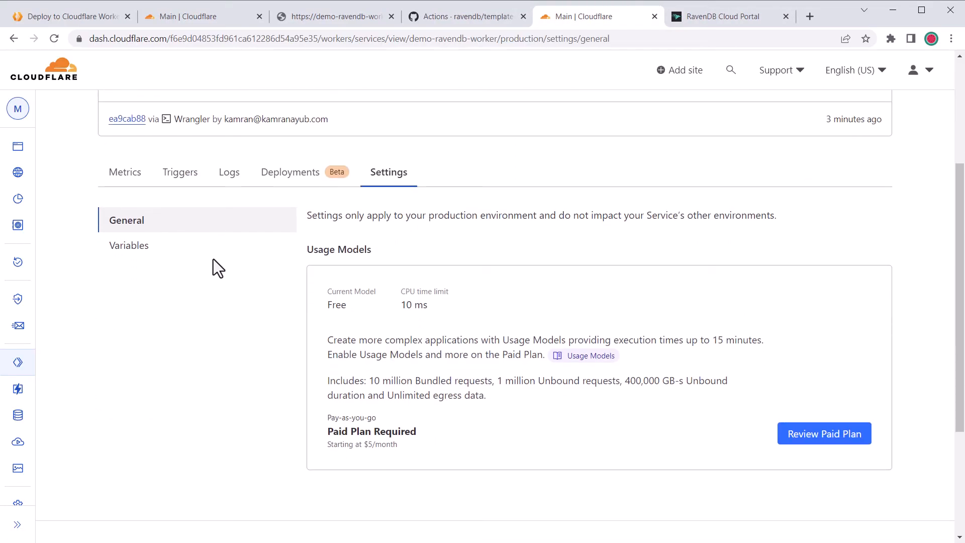
pyautogui.click(129, 245)
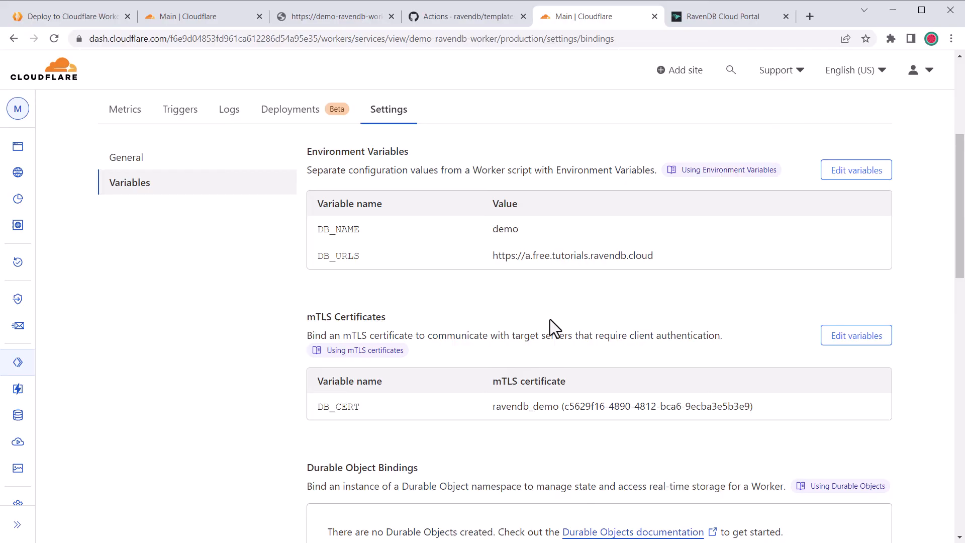
pyautogui.moveTo(560, 318)
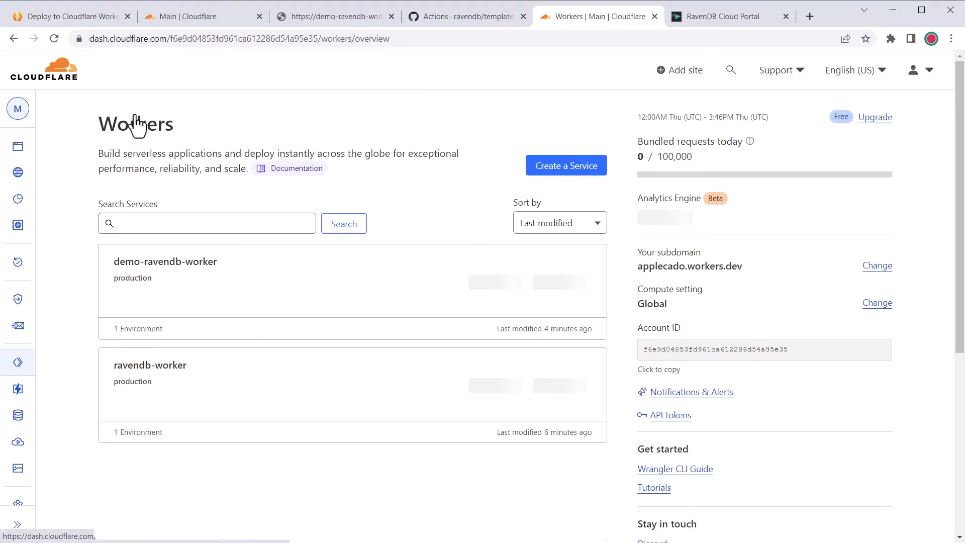
# Step: Delete the ravendb-worker service via Manage Service, typing its name to confirm
pyautogui.click(150, 365)
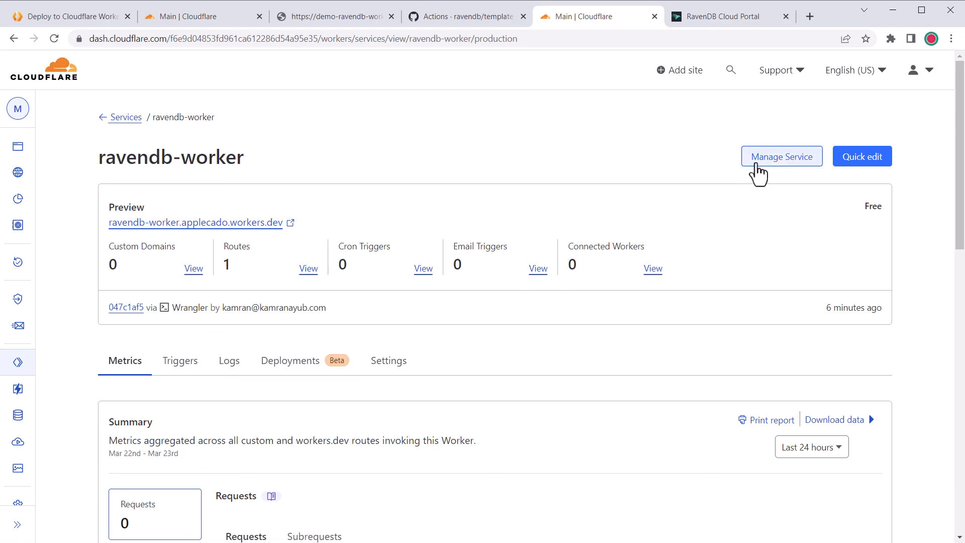
pyautogui.click(781, 156)
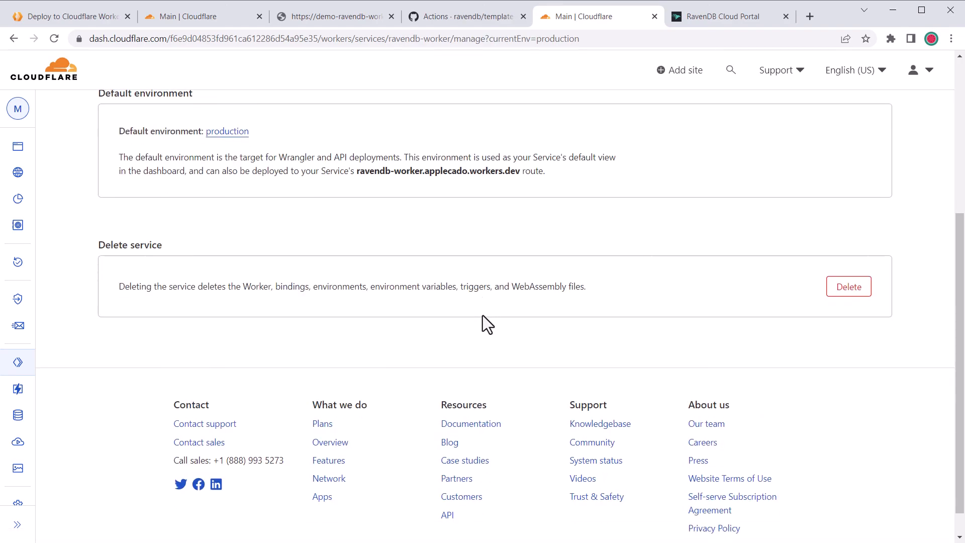
pyautogui.click(848, 286)
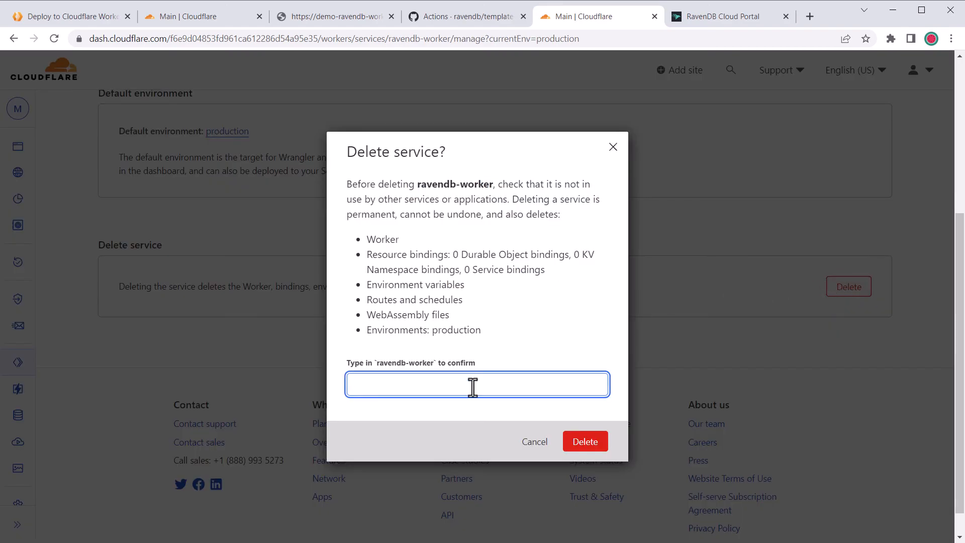
pyautogui.write('ravendb-worke')
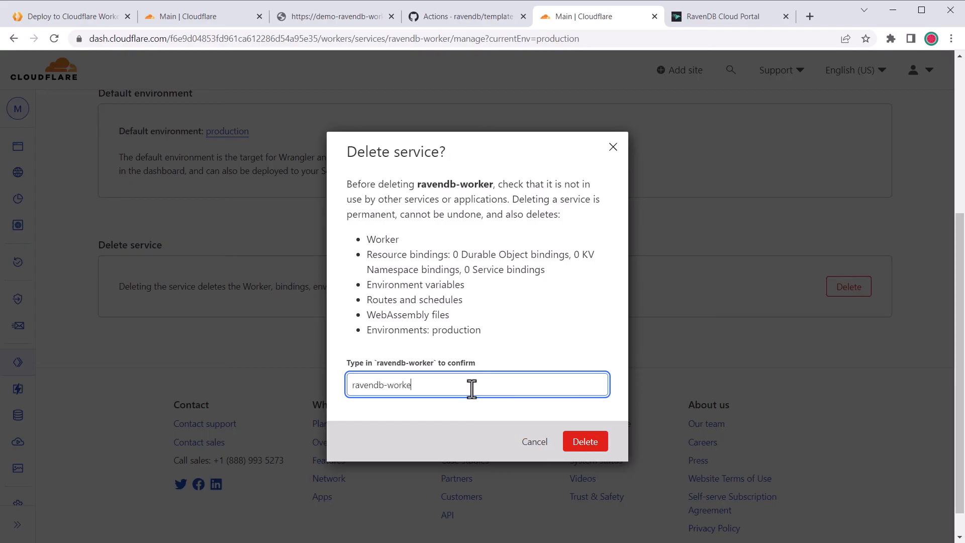
pyautogui.click(585, 441)
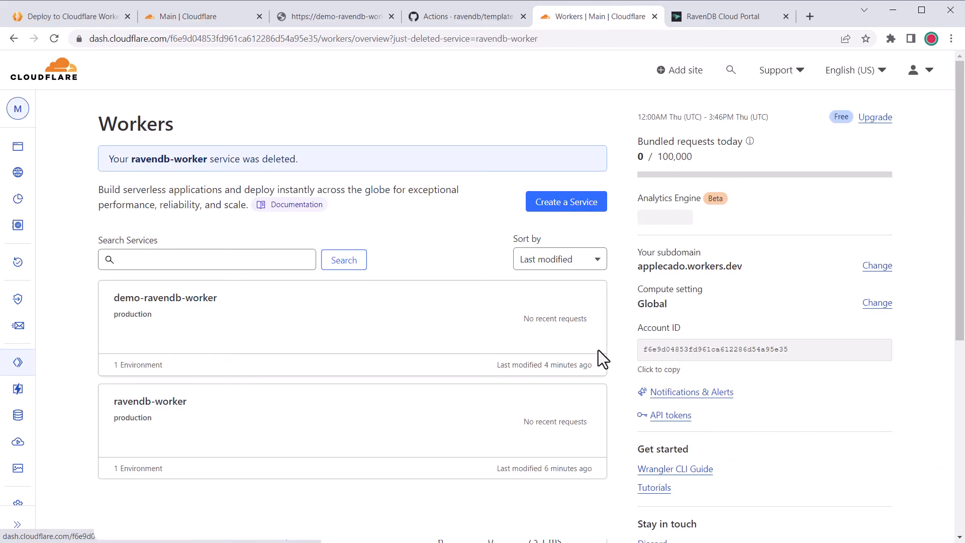